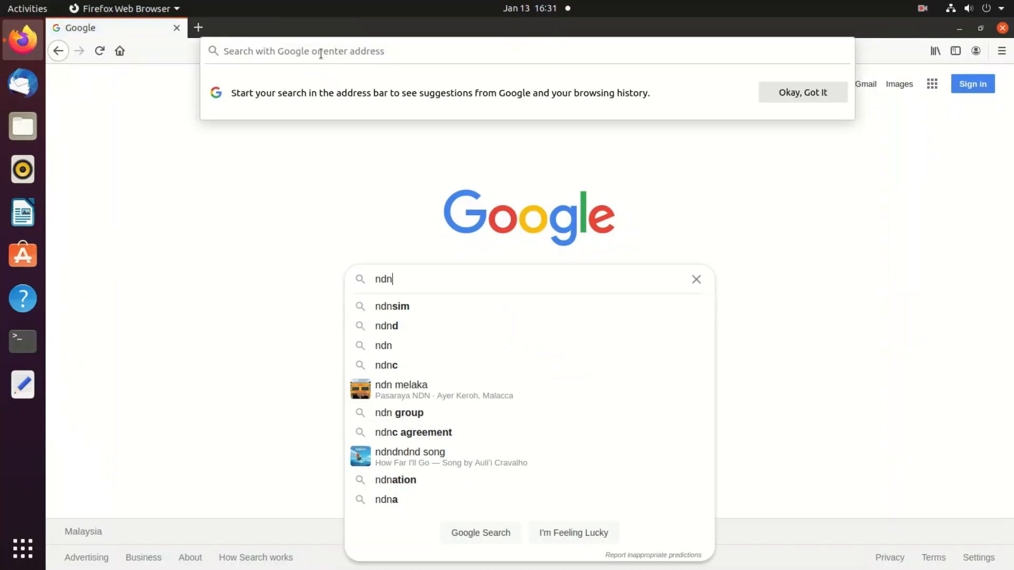
Search Google for 'ndnsim' and open the ndnSIM Documentation result.
left_click(392, 305)
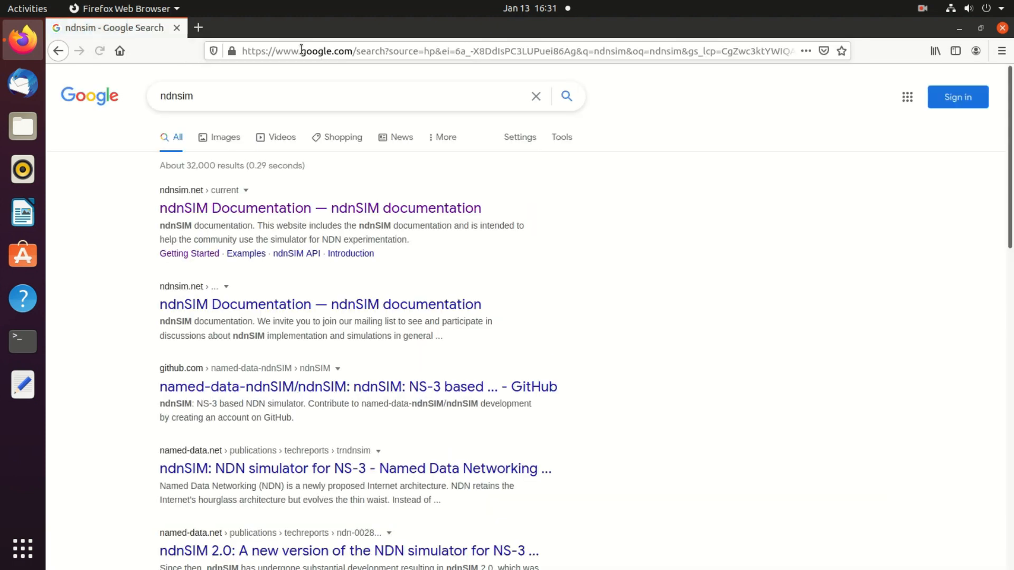
left_click(320, 208)
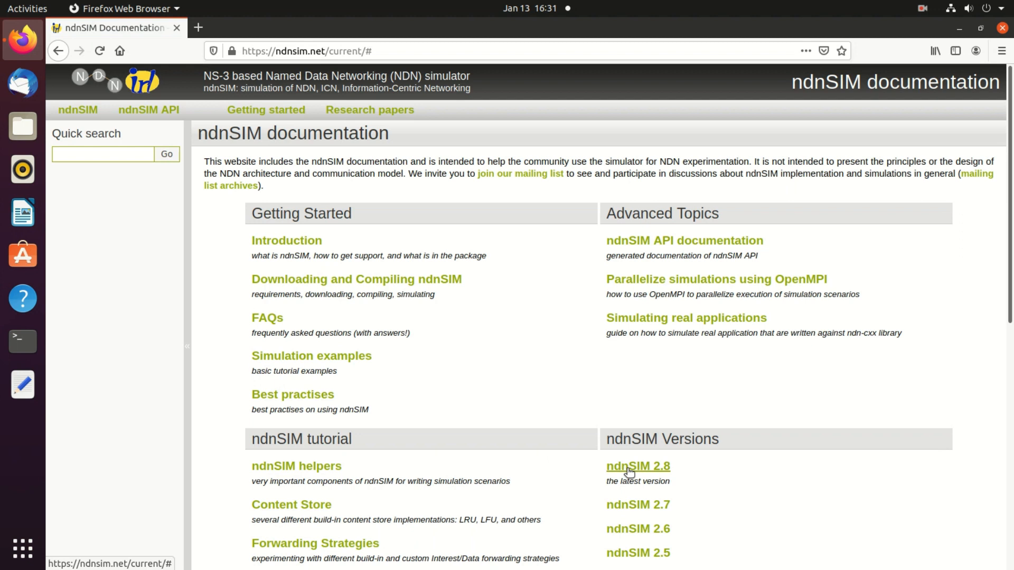
mouse_move(674, 473)
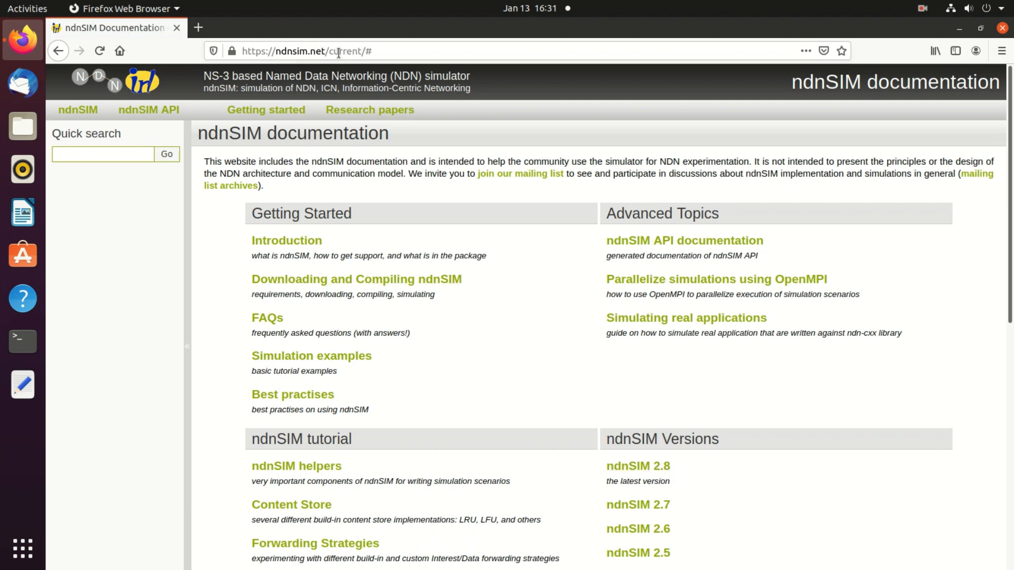
left_click(337, 51)
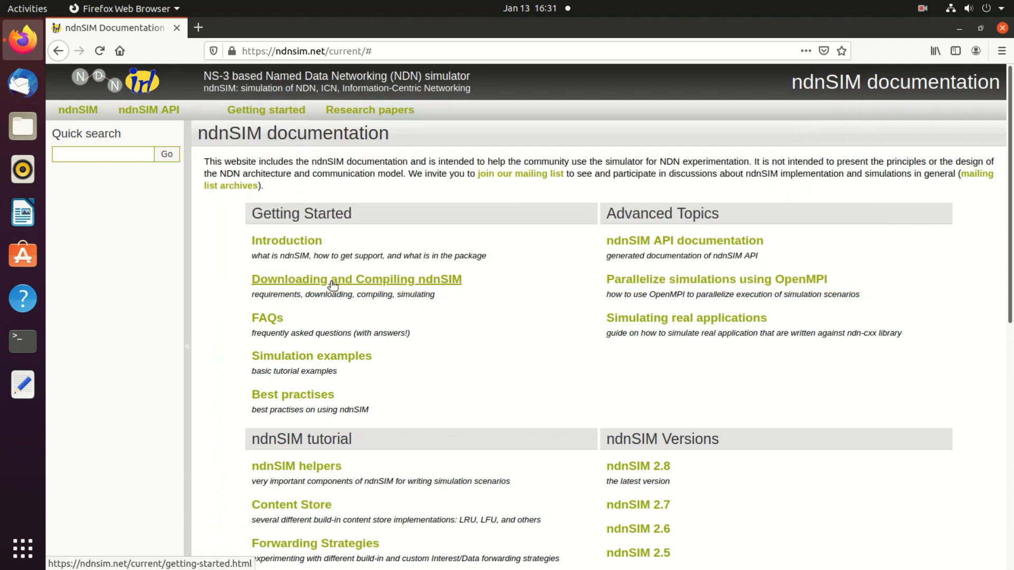
Open 'Downloading and Compiling ndnSIM' and highlight the Ubuntu Linux 20.04 prerequisites heading.
left_click(357, 279)
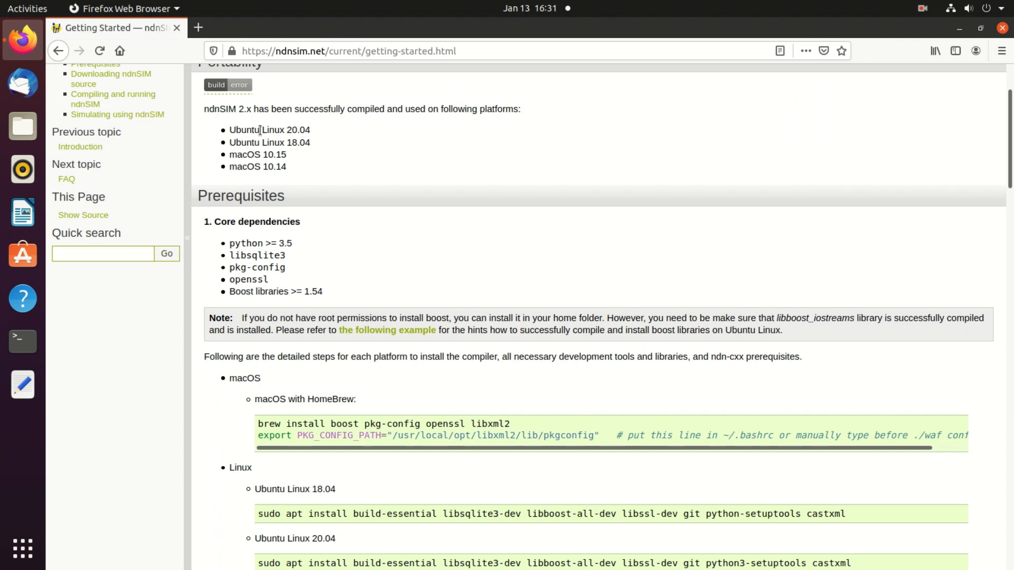
left_click_drag(230, 129, 311, 142)
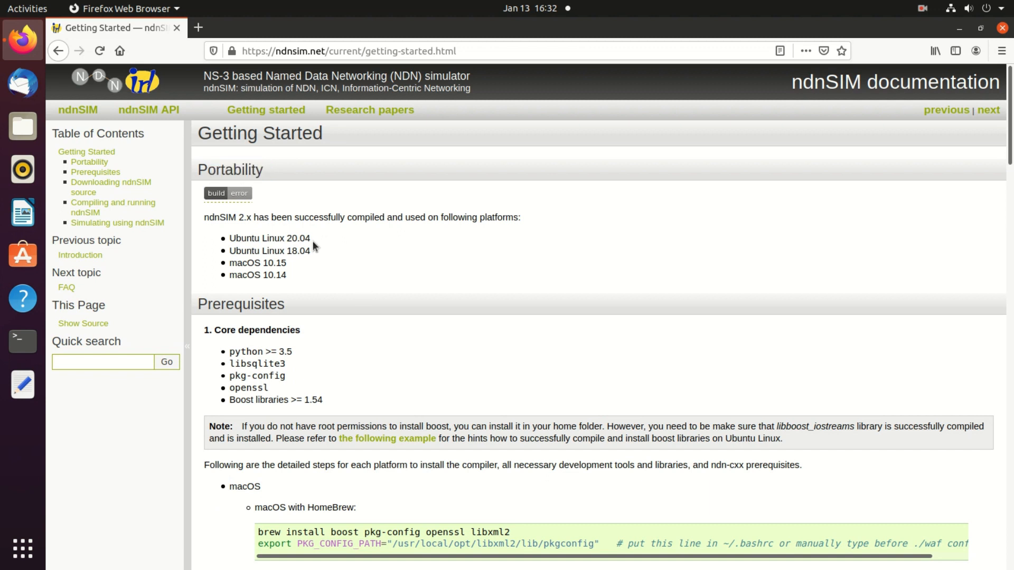
mouse_move(304, 239)
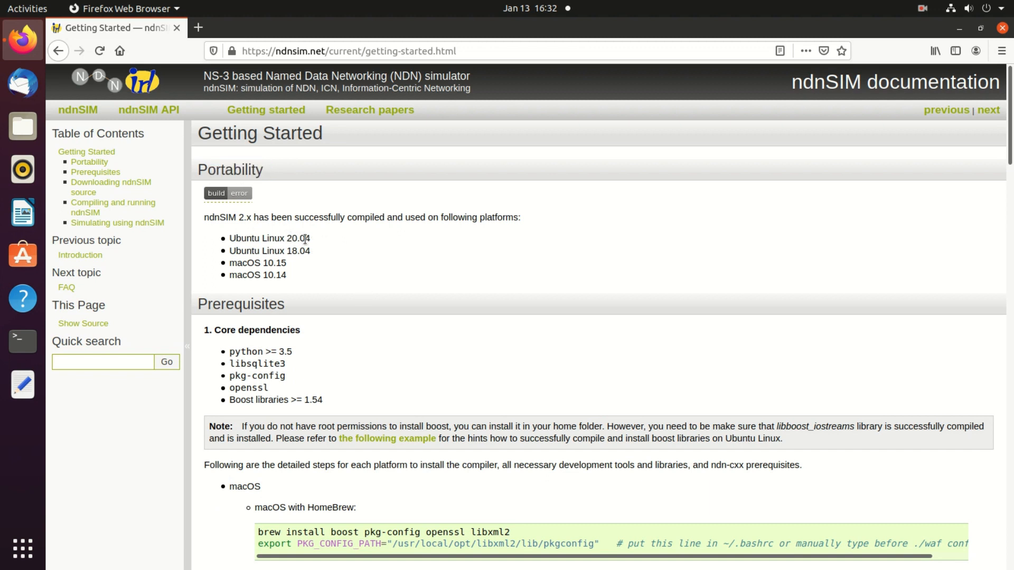
scroll("down", 3)
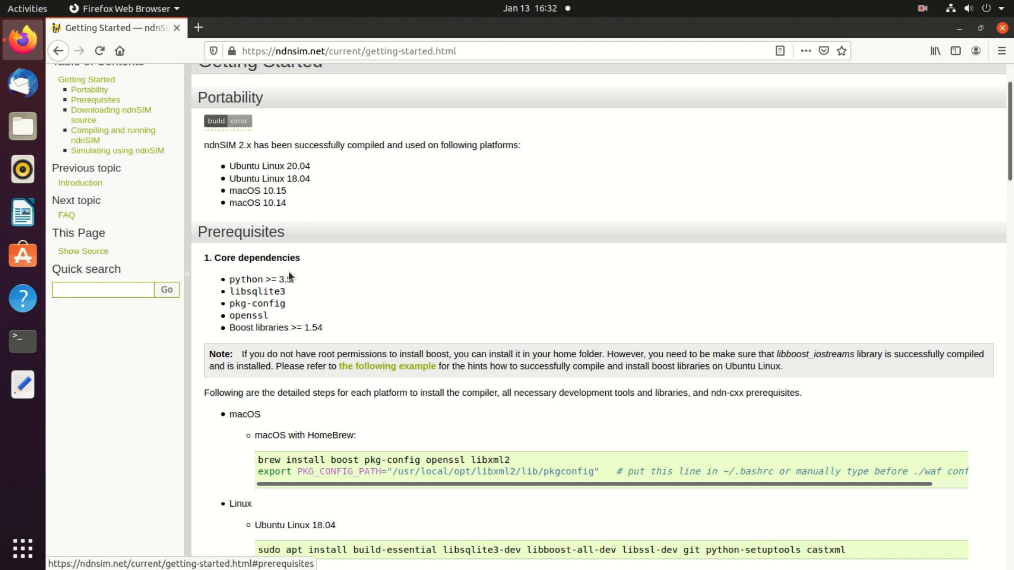
scroll("down", 3)
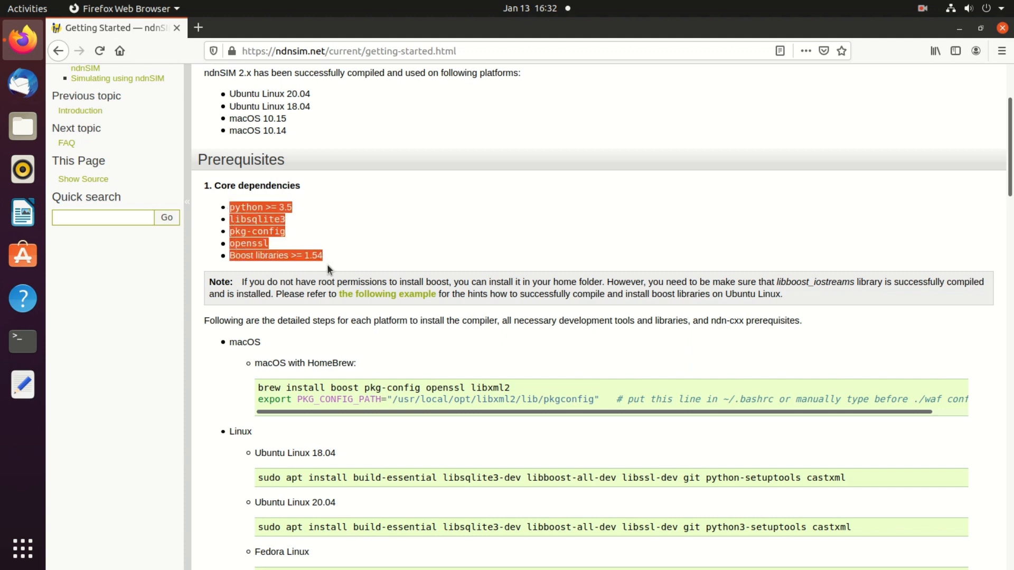
scroll("down", 3)
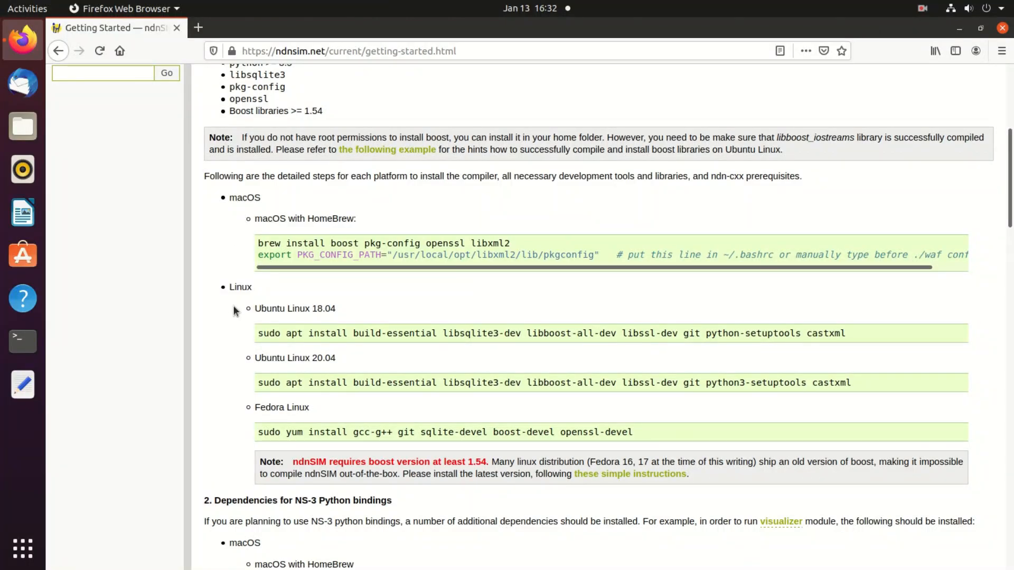
scroll("down", 3)
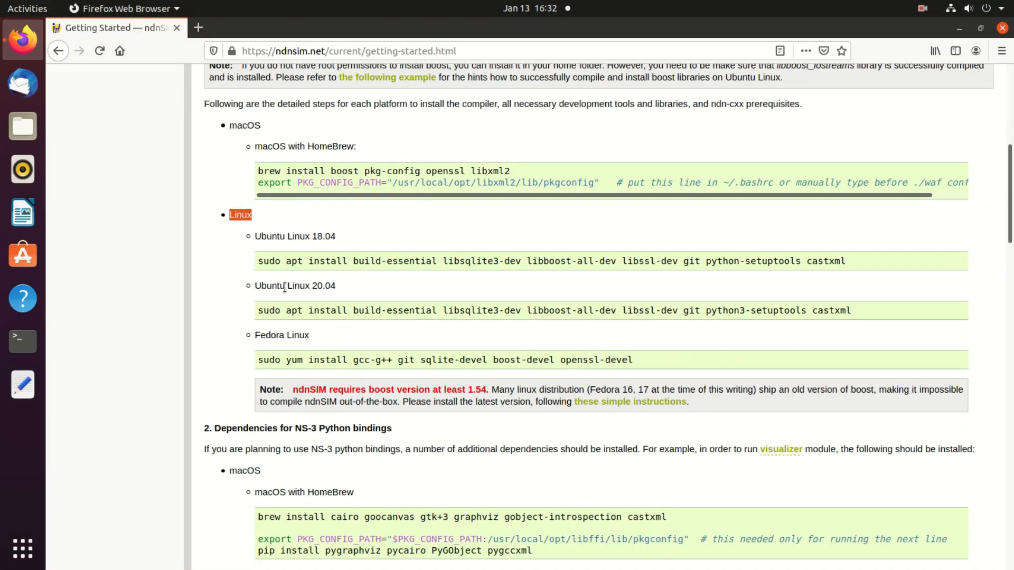
double_click(294, 286)
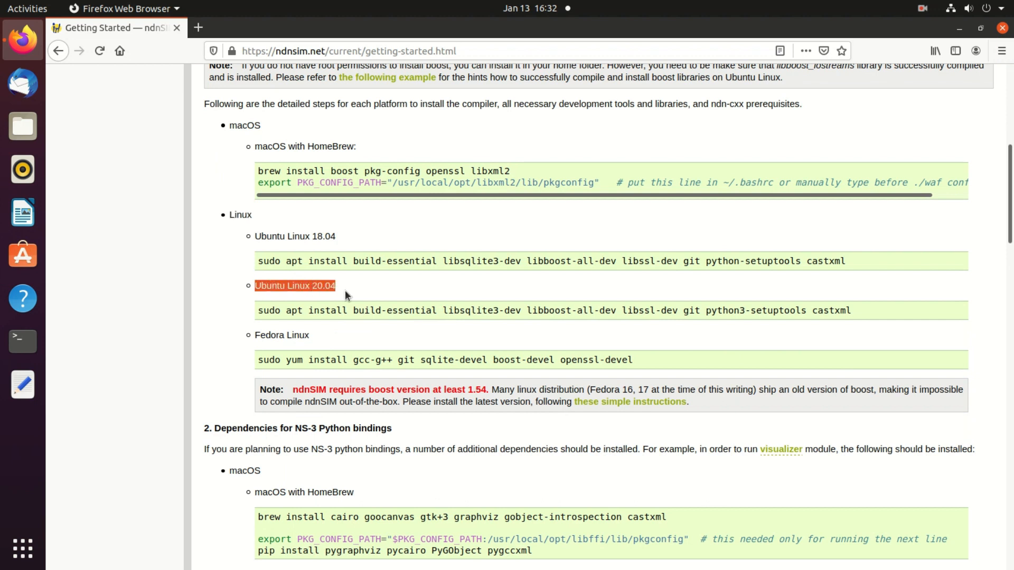
mouse_move(23, 341)
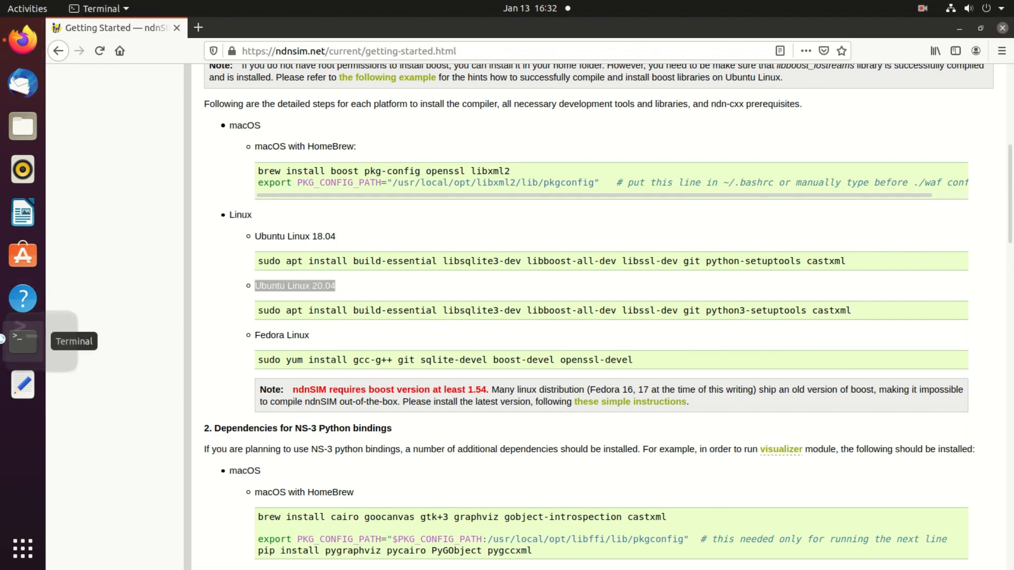
Run the Ubuntu 20.04 sudo apt install command, entering the password and confirming with y.
scroll("down", 3)
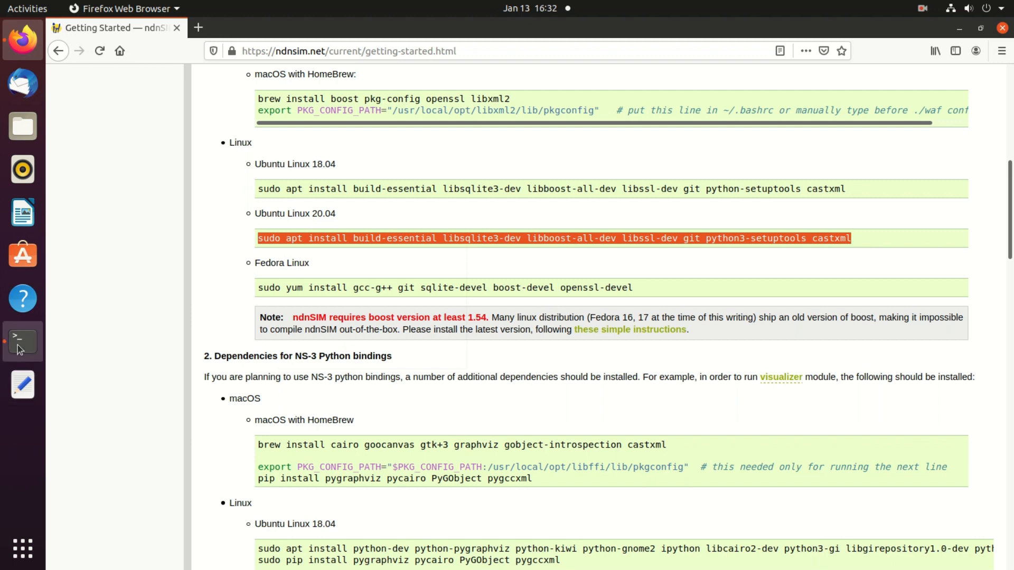
left_click(22, 341)
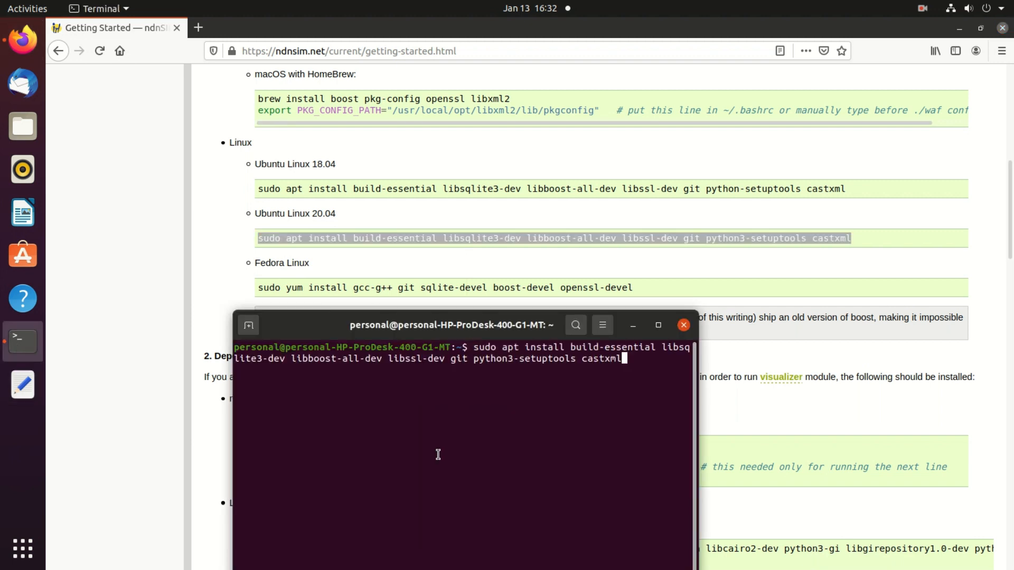
key("Return")
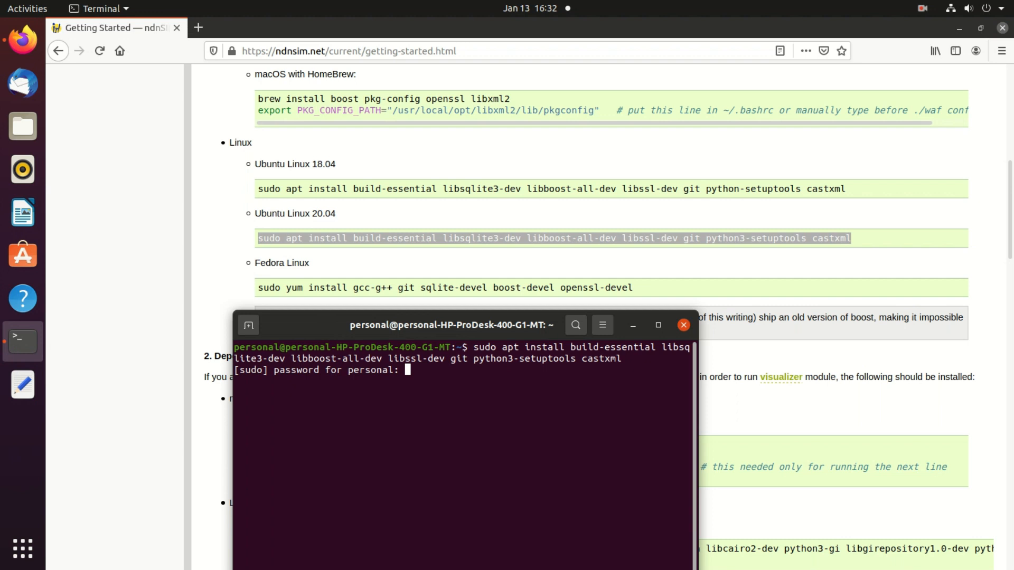
key("Return")
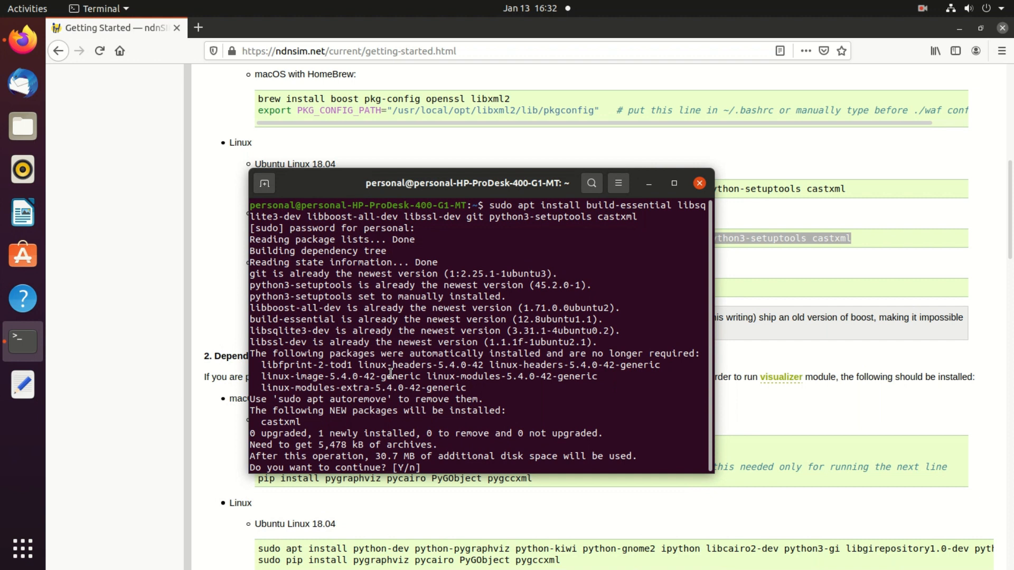
type("y")
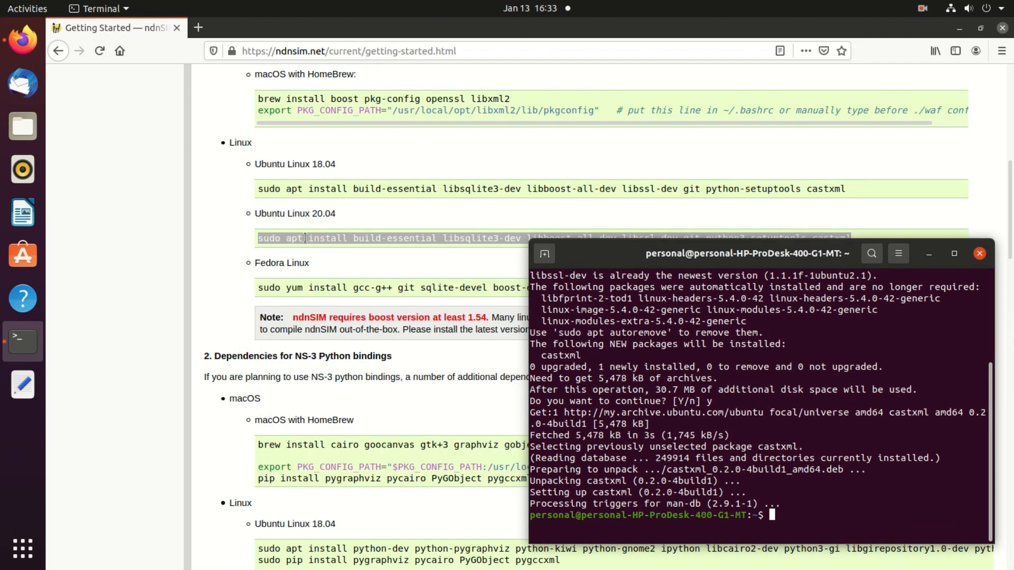
Copy the Python bindings apt command (goocanvas, pygraphviz, pygccxml) and confirm installation with y.
scroll("down", 3)
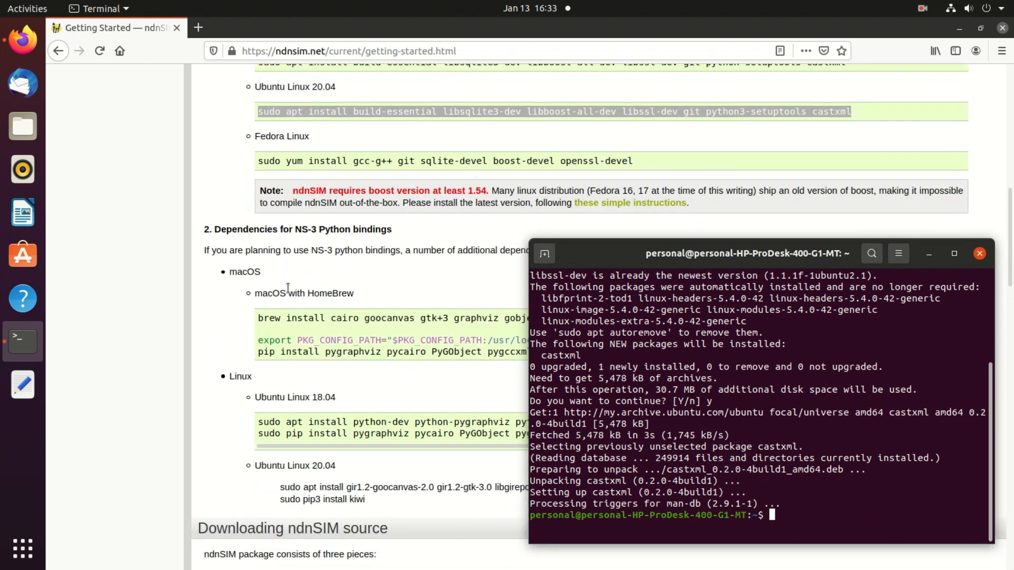
scroll("down", 3)
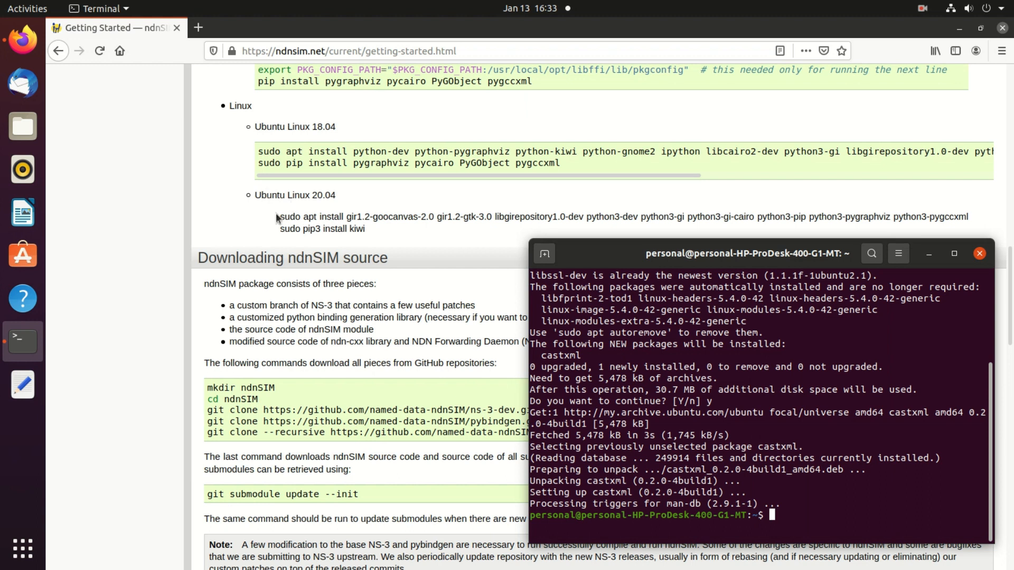
scroll("down", 3)
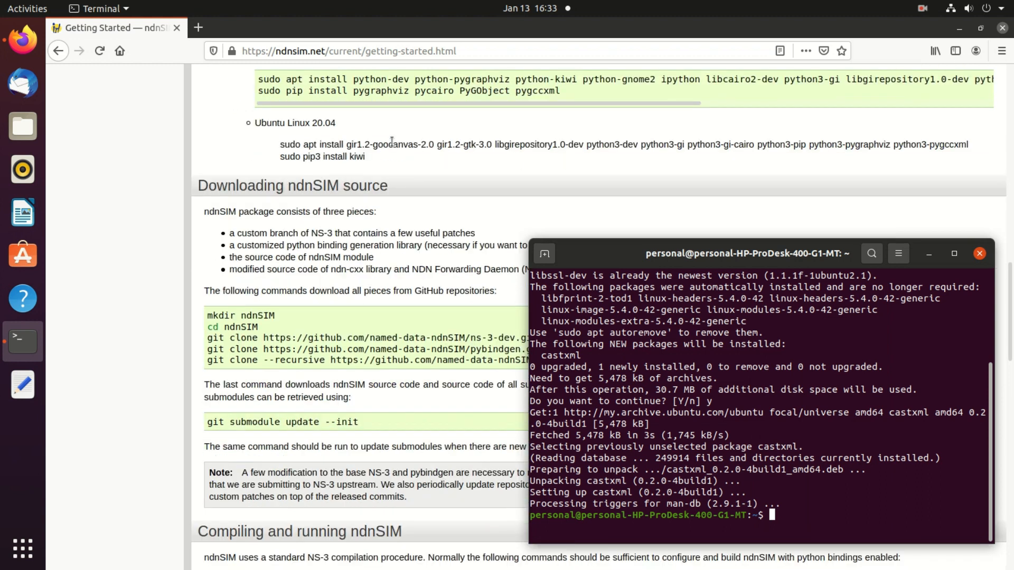
mouse_move(290, 141)
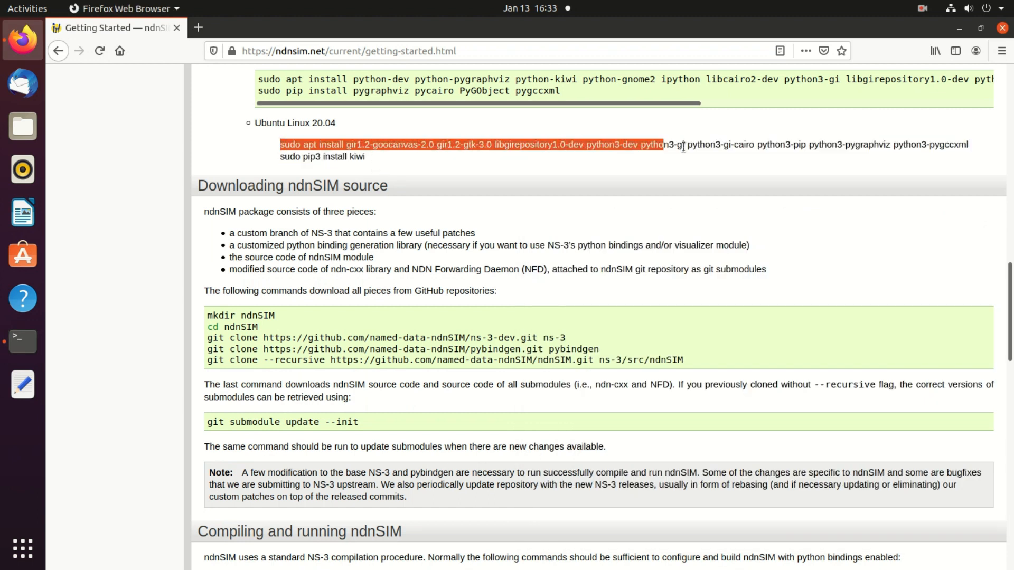
right_click(931, 144)
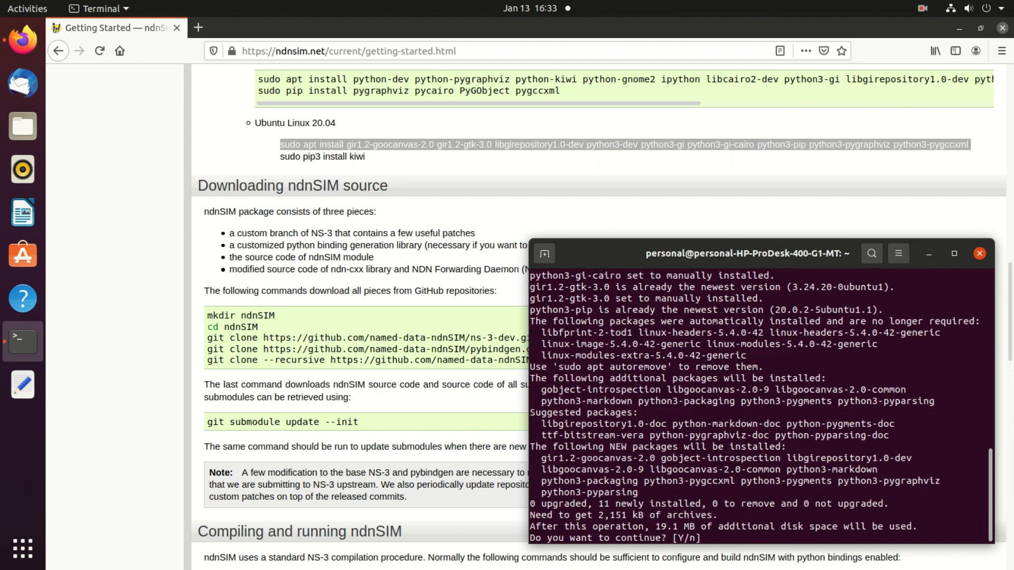
type("y")
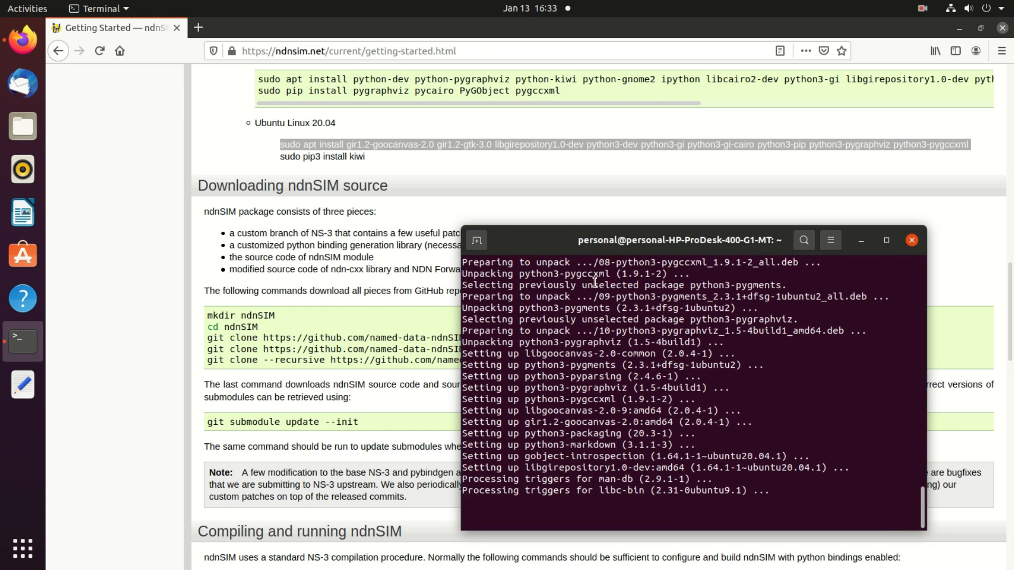
left_click(912, 240)
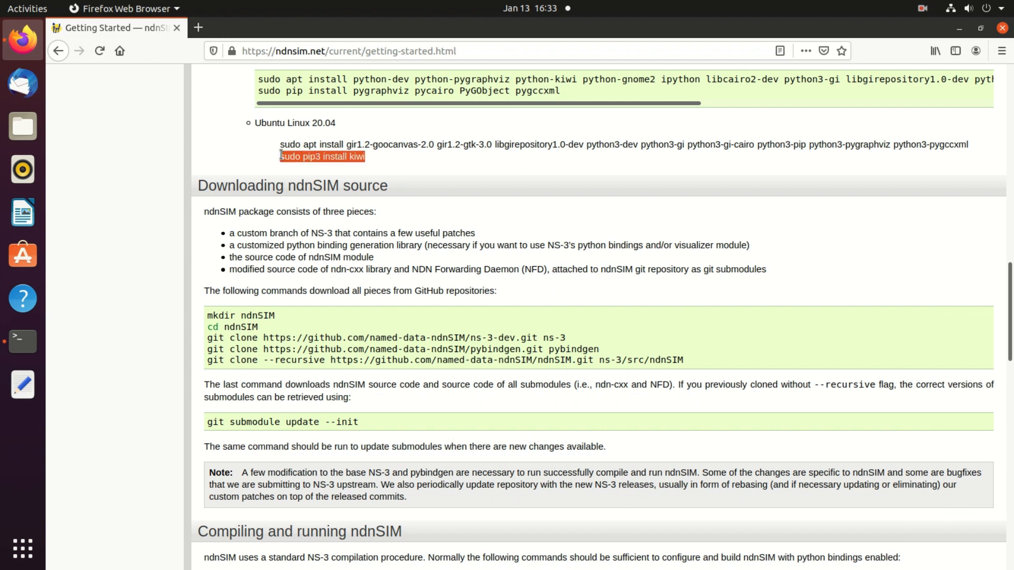
mouse_move(57, 331)
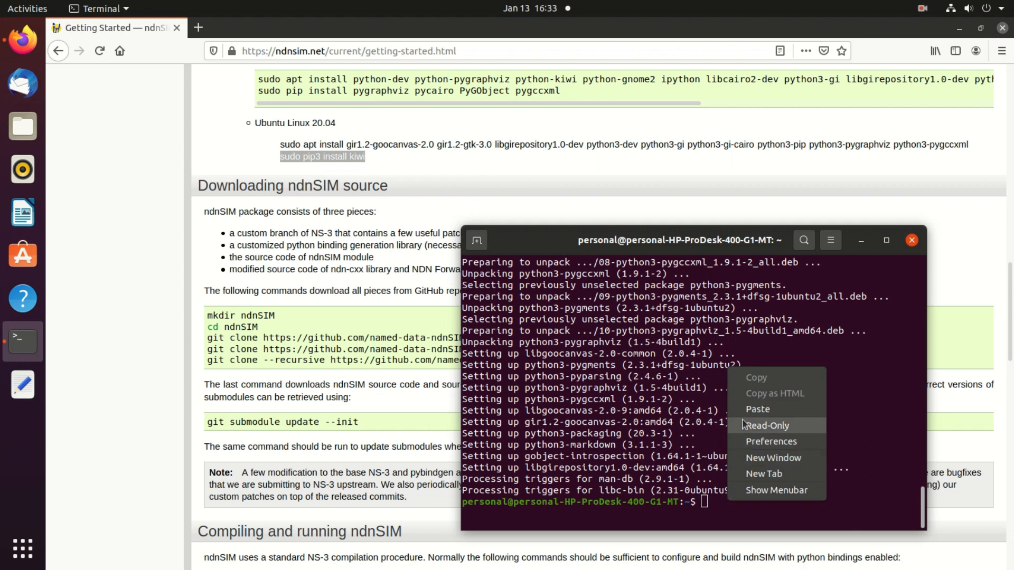
Paste 'sudo pip3 install kiwi' into the terminal.
left_click(757, 409)
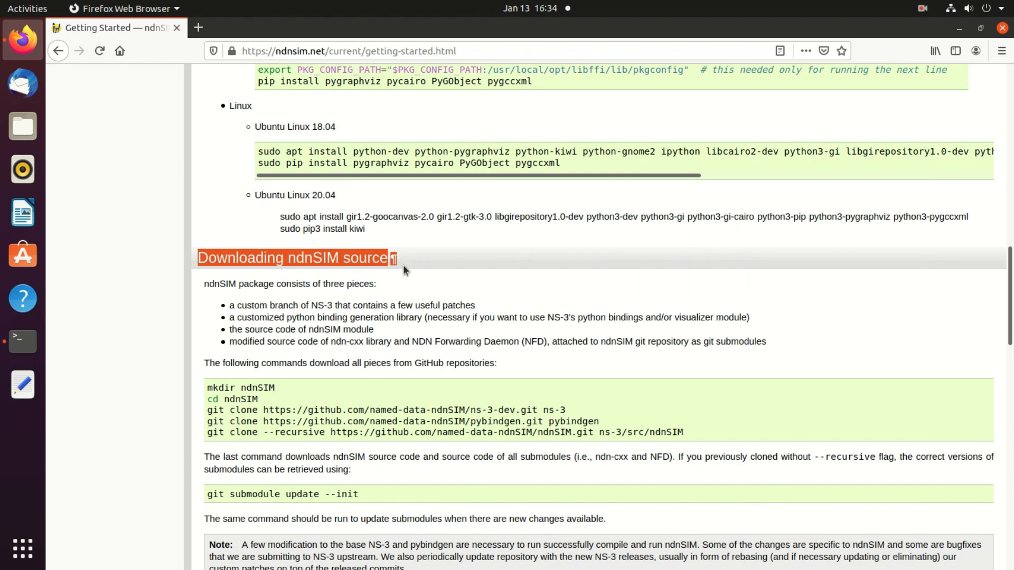
Run 'mkdir ndnSIM', 'cd ndnSIM' and the ns-3-dev git clone into ns-3.
scroll("down", 3)
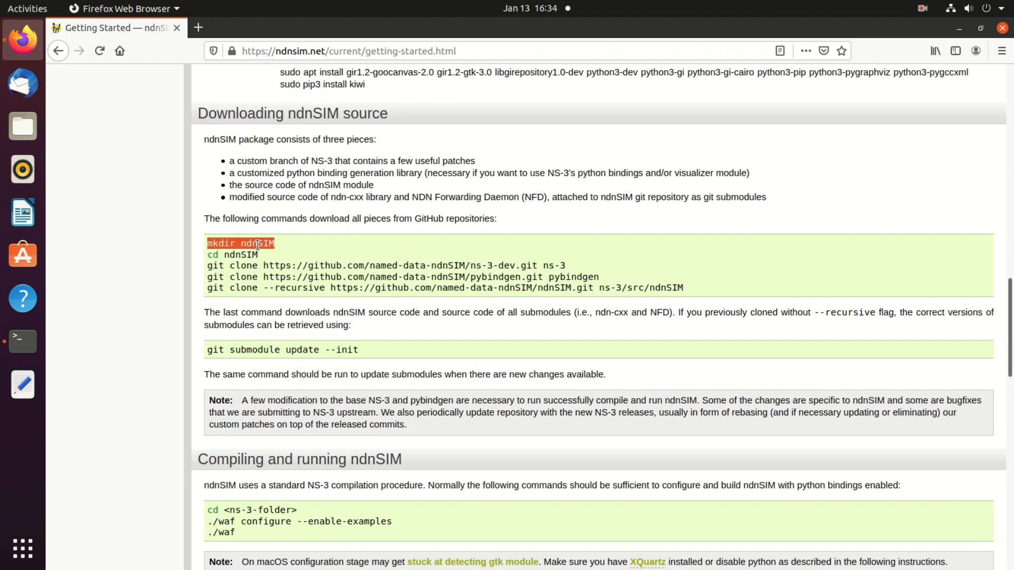
mouse_move(22, 341)
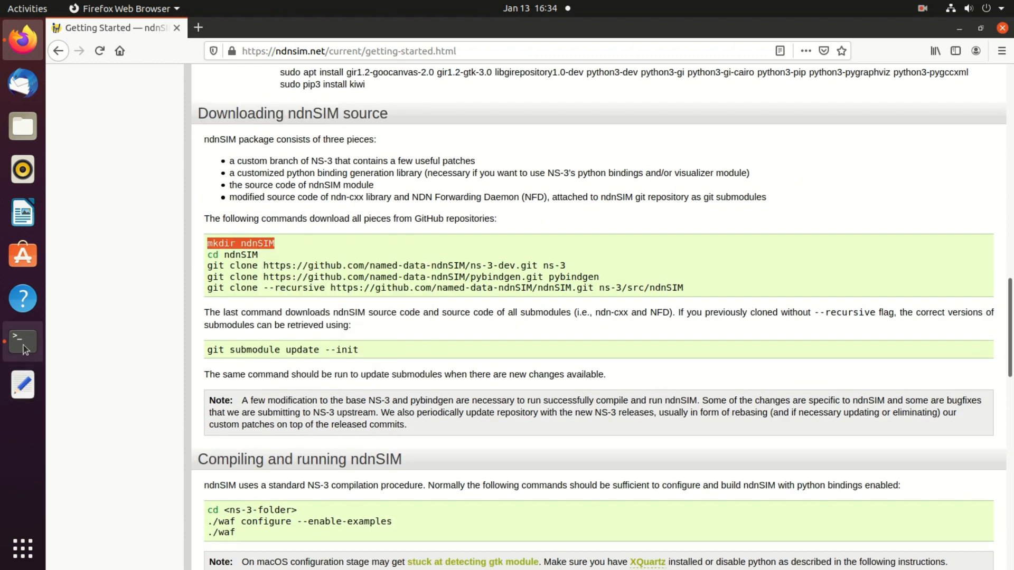
left_click(23, 340)
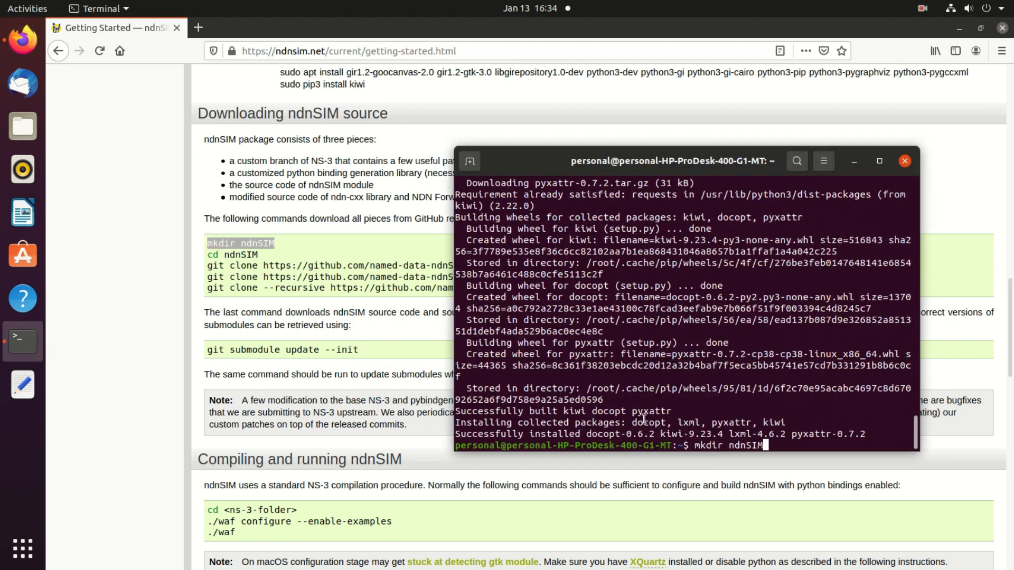
key("Return")
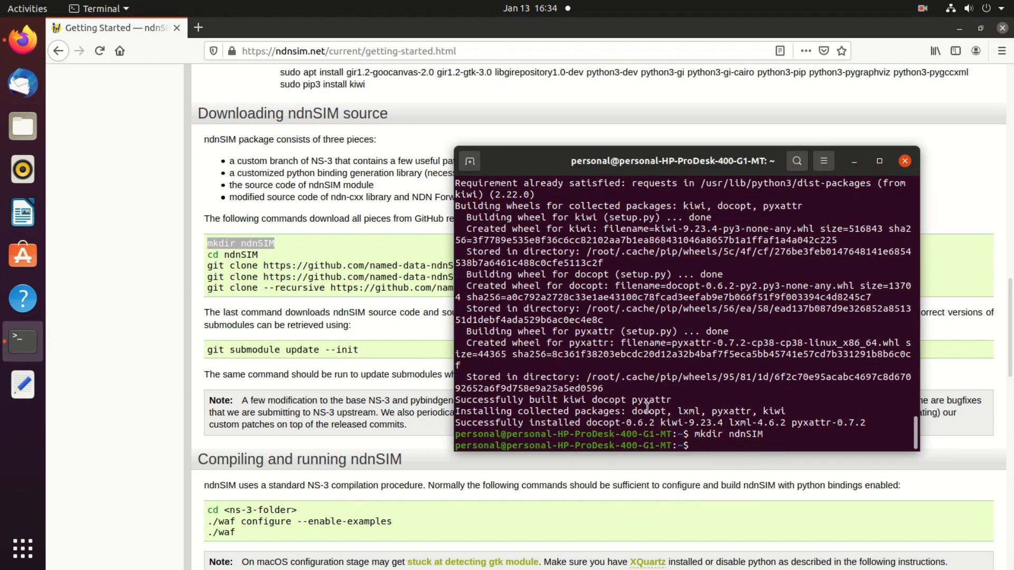
left_click(904, 160)
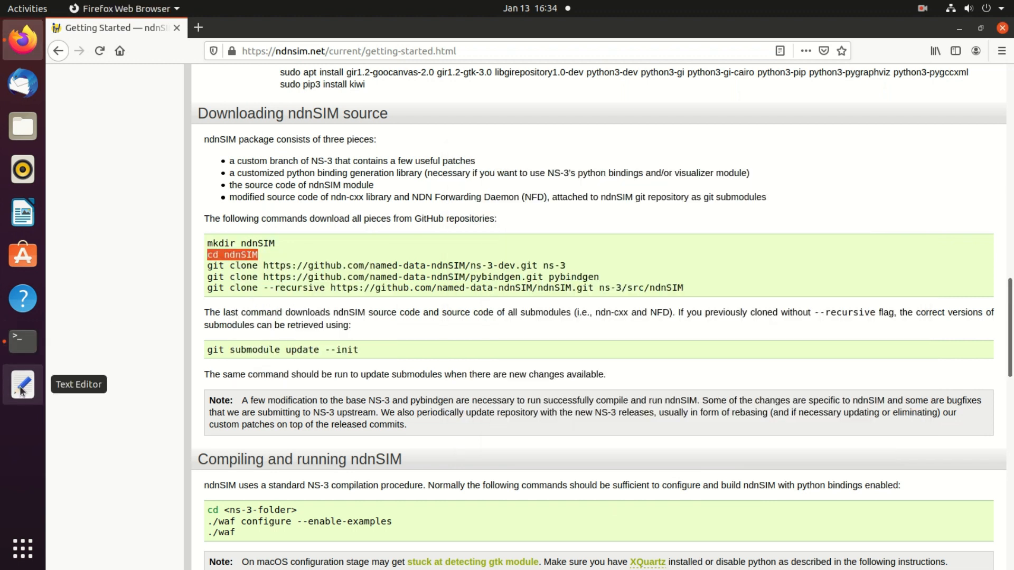
left_click(23, 341)
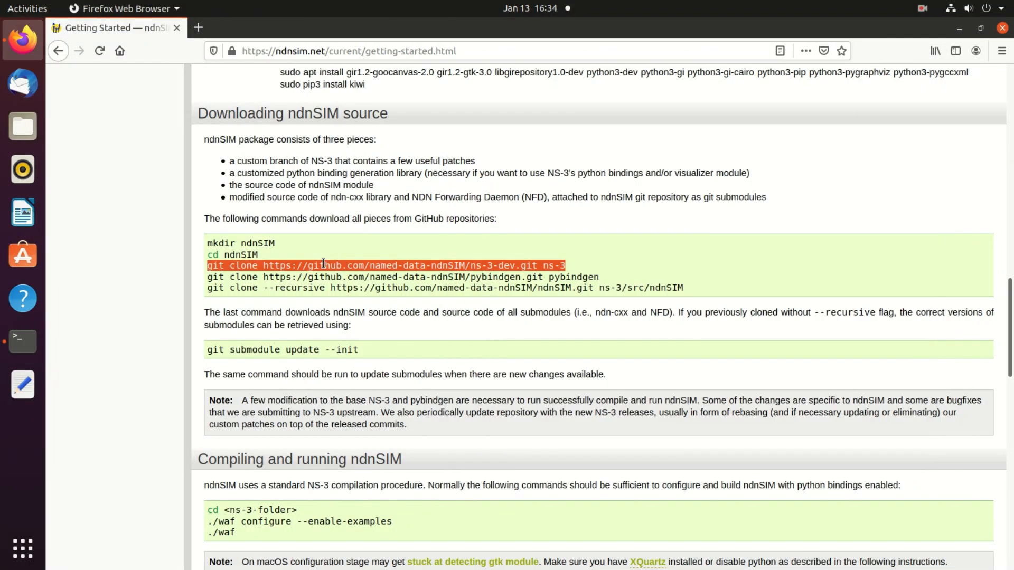
left_click(22, 341)
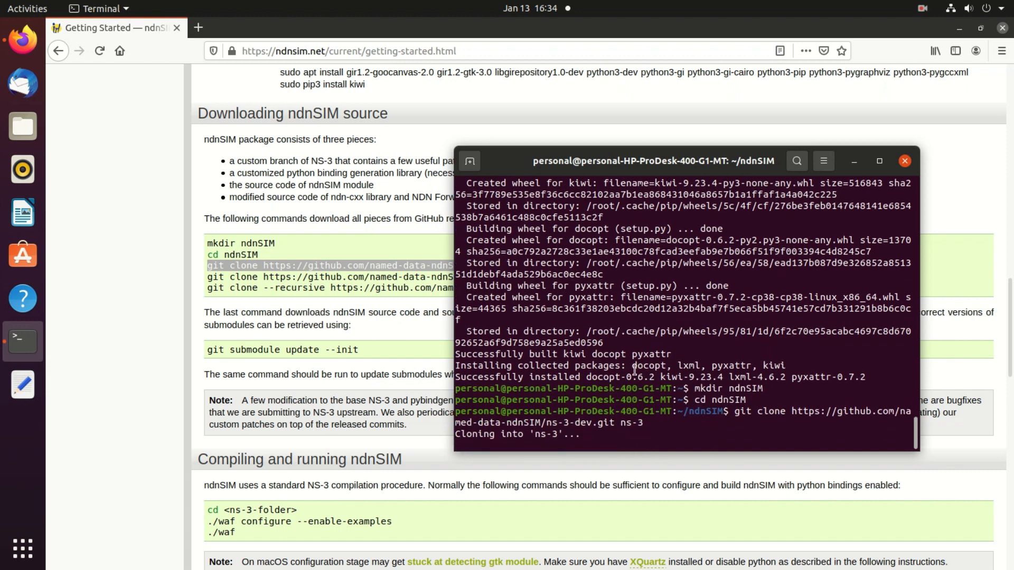
left_click(879, 161)
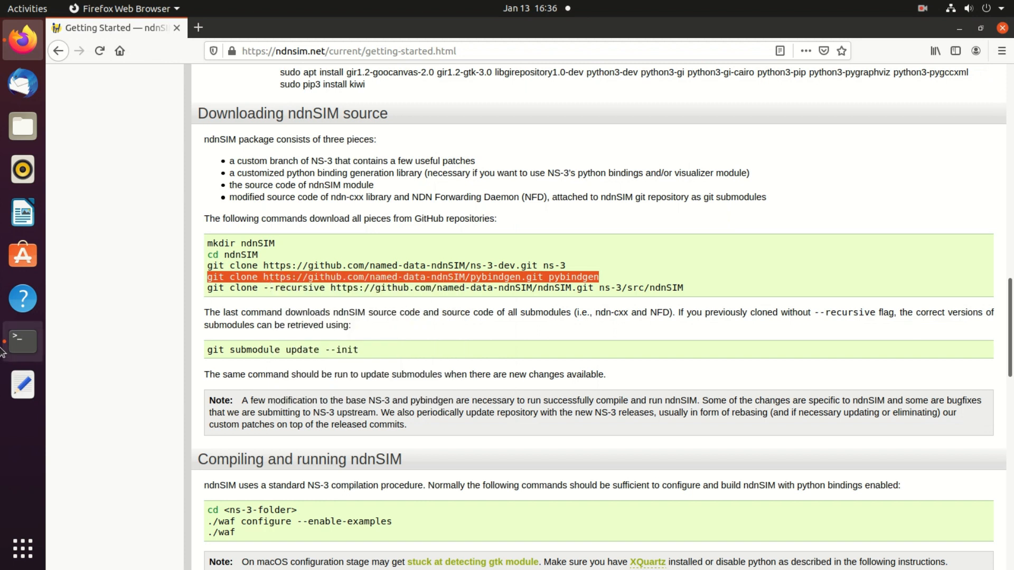
Run the pybindgen clone and the recursive ndnSIM clone into ns-3/src/ndnSIM.
left_click(23, 340)
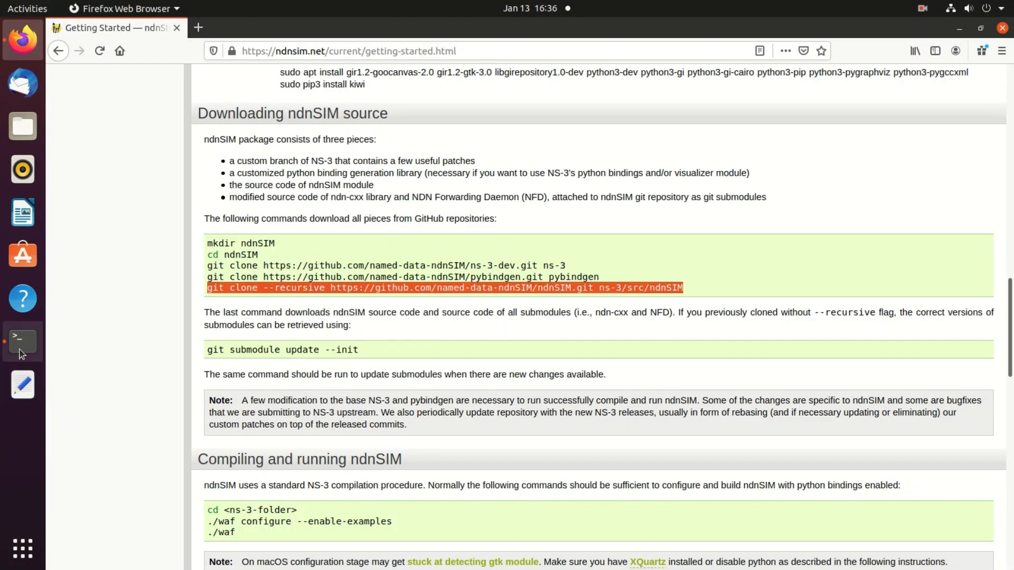
left_click(22, 340)
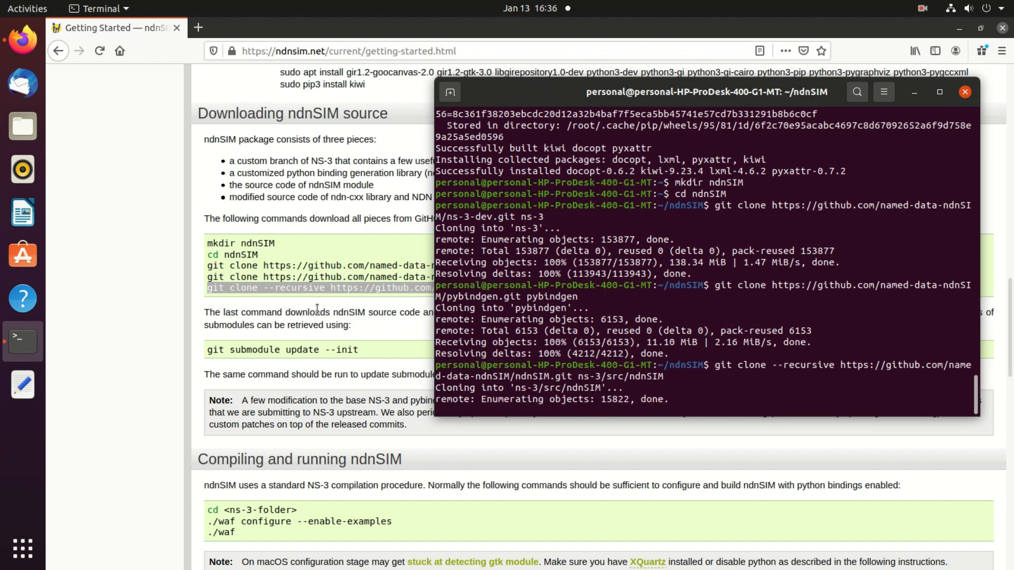
scroll("down", 3)
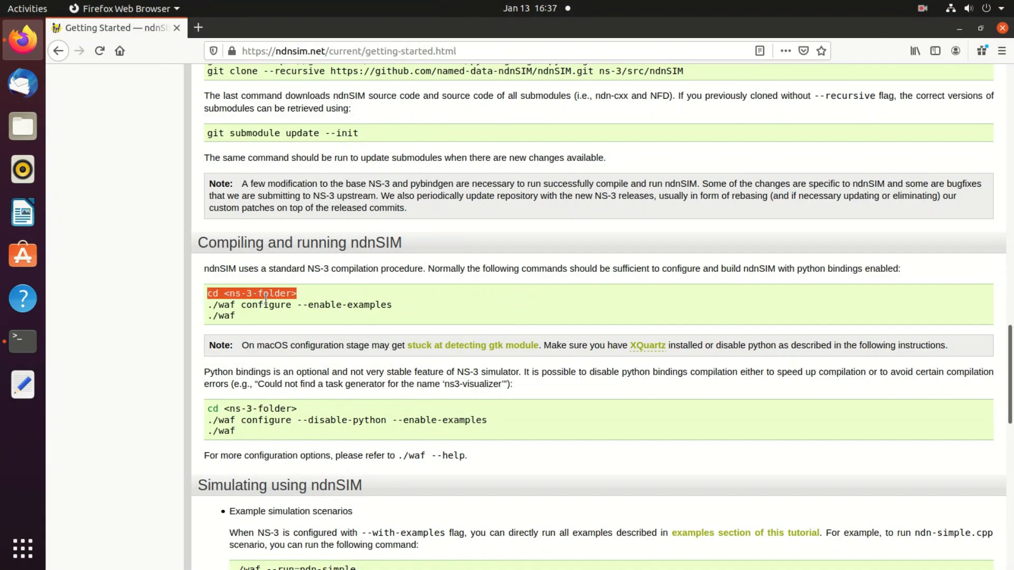
Change into the ns-3 folder in the terminal.
left_click(22, 340)
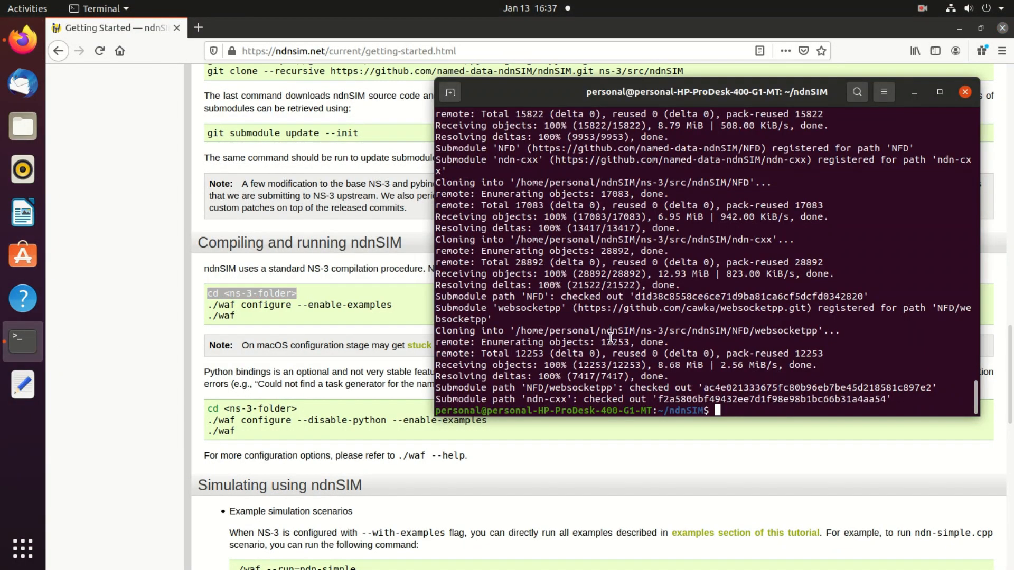
type("cd <ns-3-folder>")
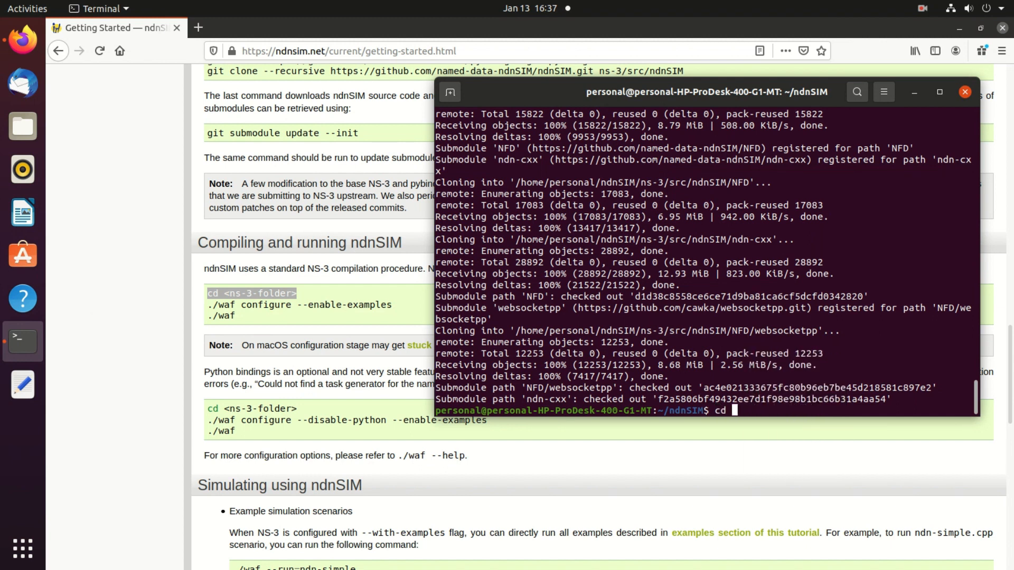
type("ns3")
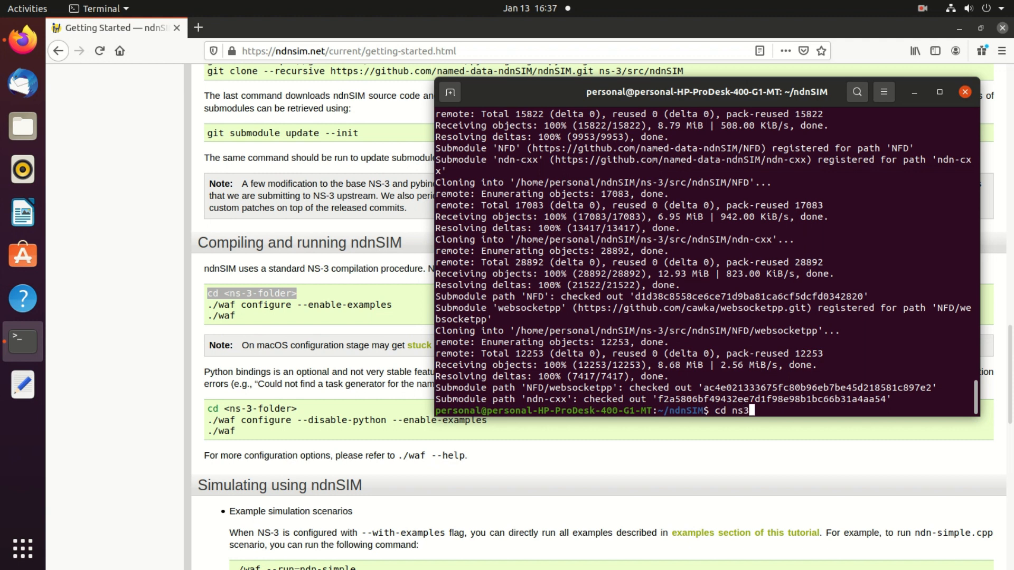
key("Return")
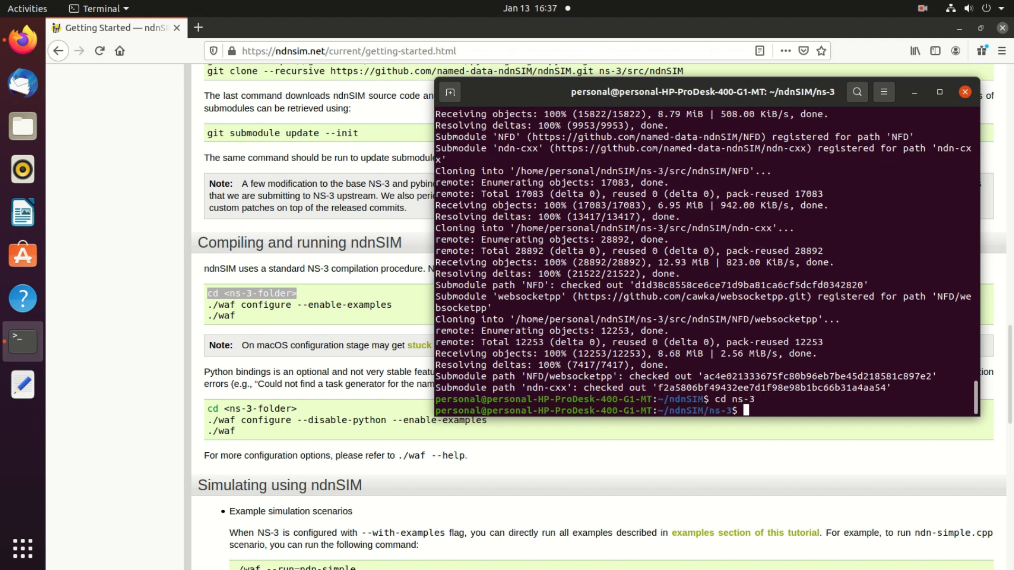
Run './waf configure --enable-examples' and check that the summary lists ndnSIM as enabled.
left_click(964, 92)
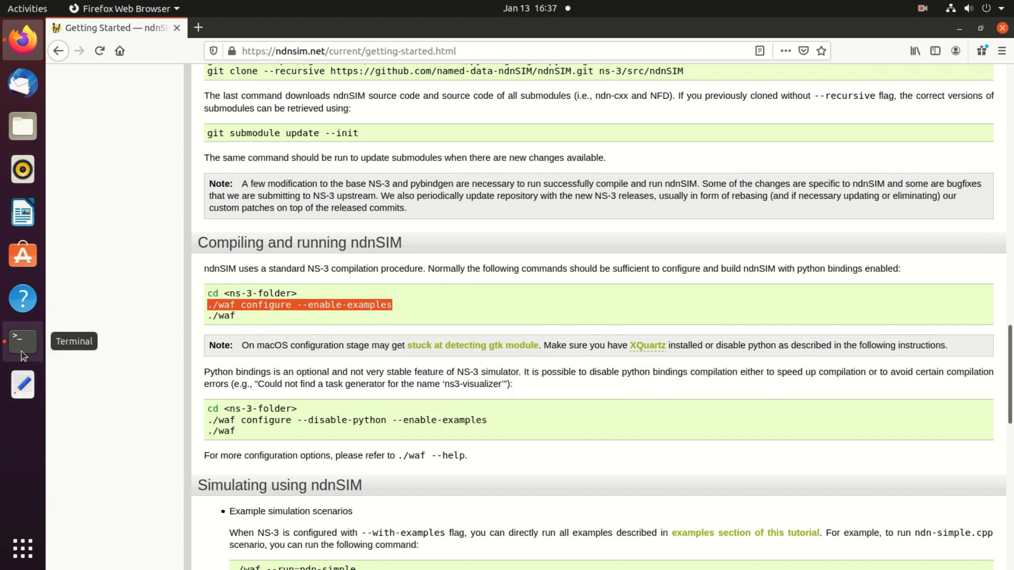
right_click(566, 316)
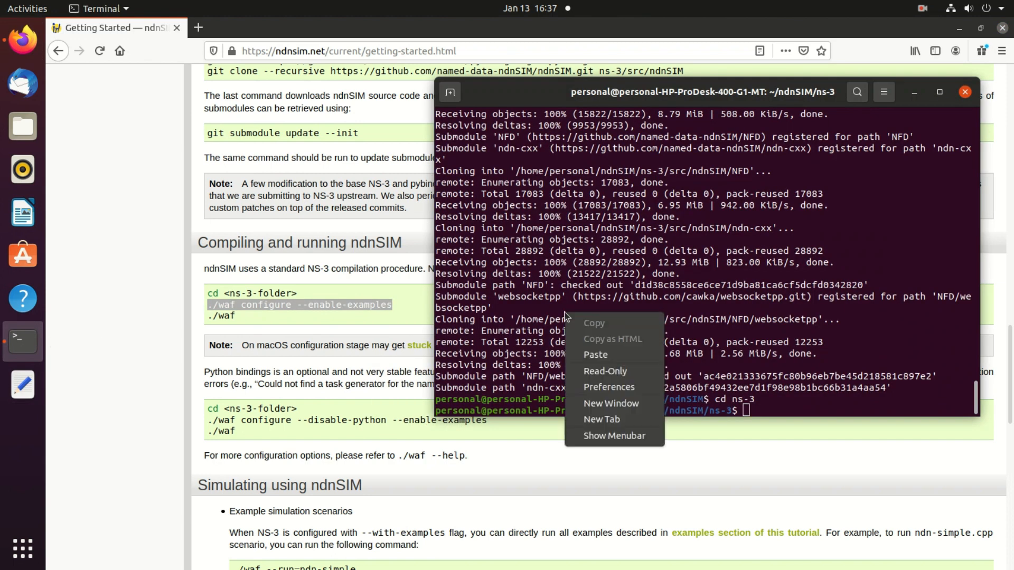
left_click(594, 355)
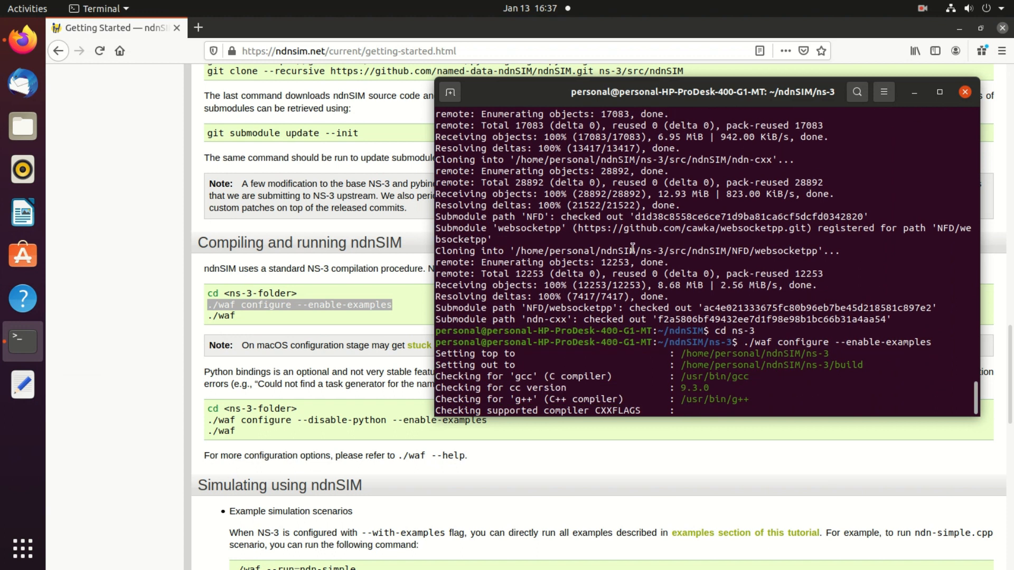
left_click(940, 92)
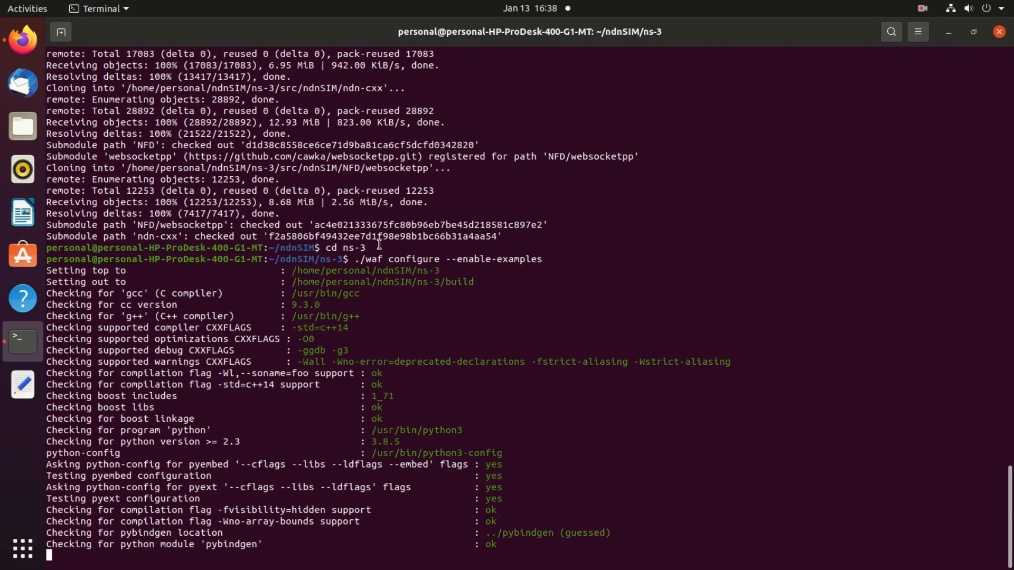
scroll("down", 3)
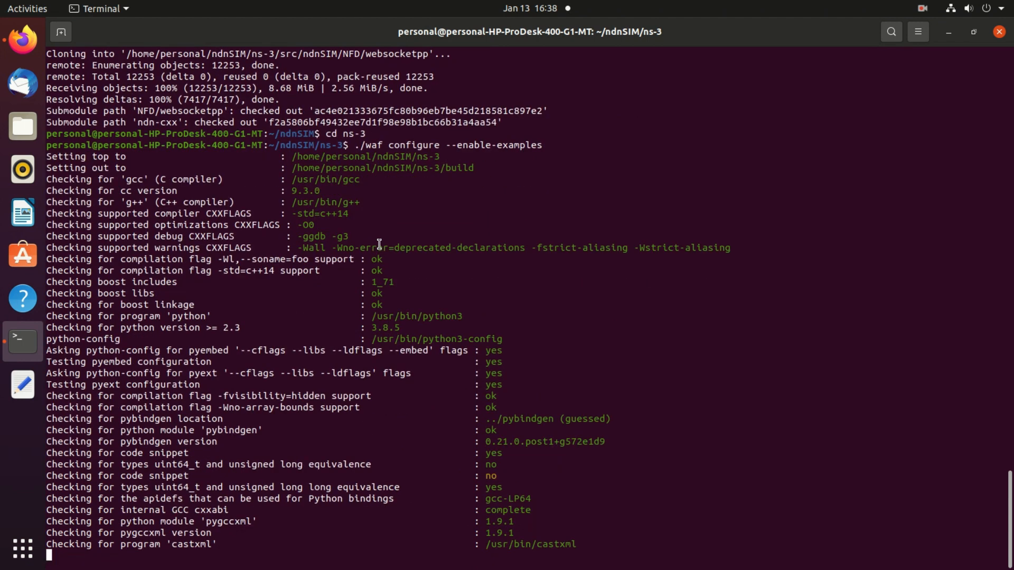
scroll("down", 3)
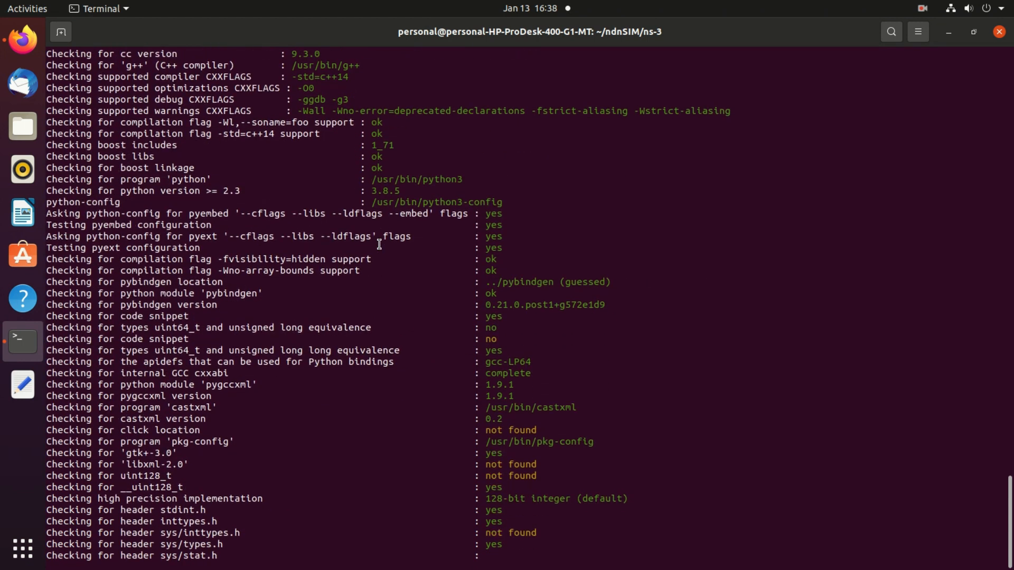
scroll("down", 3)
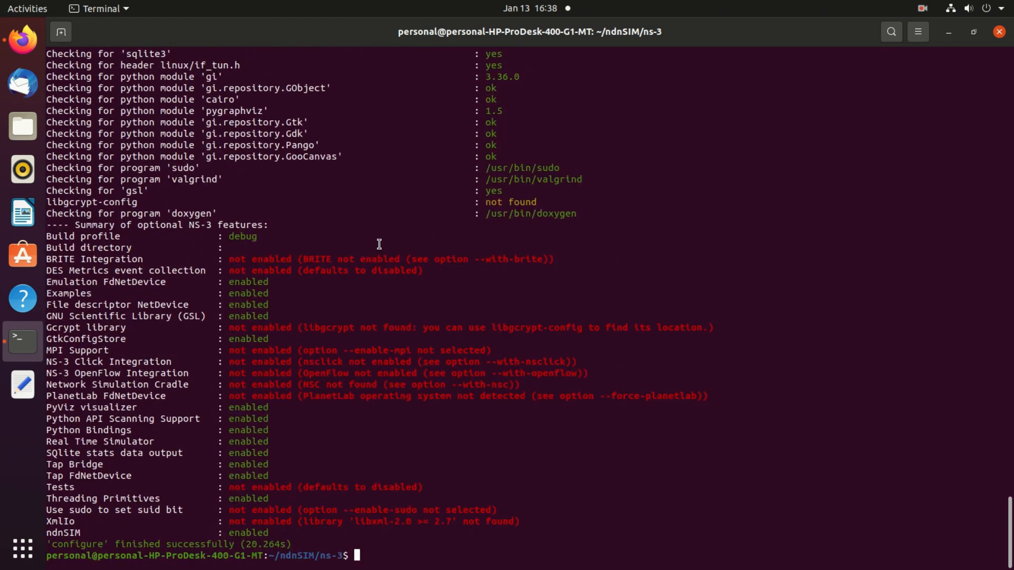
mouse_move(123, 410)
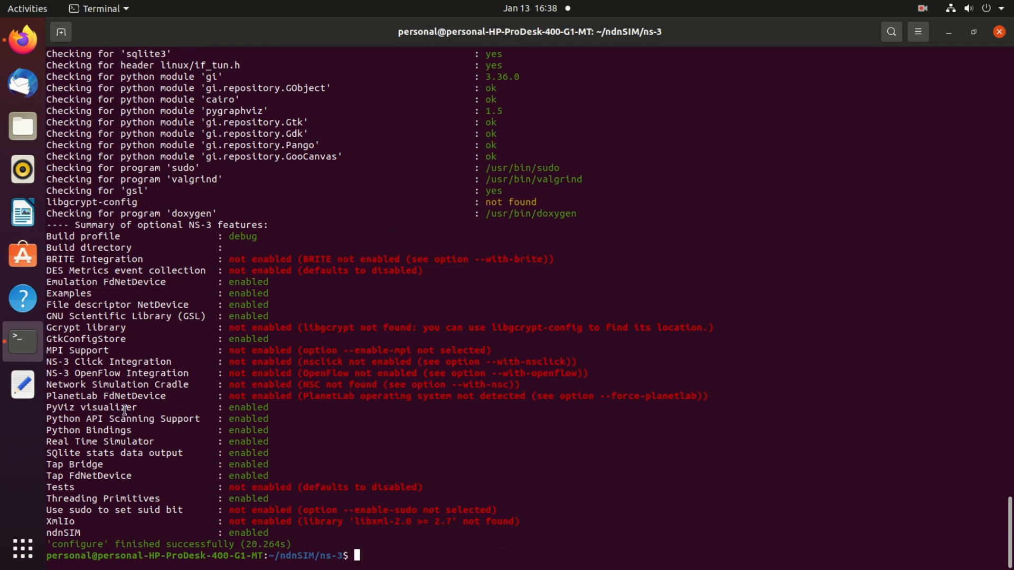
double_click(249, 407)
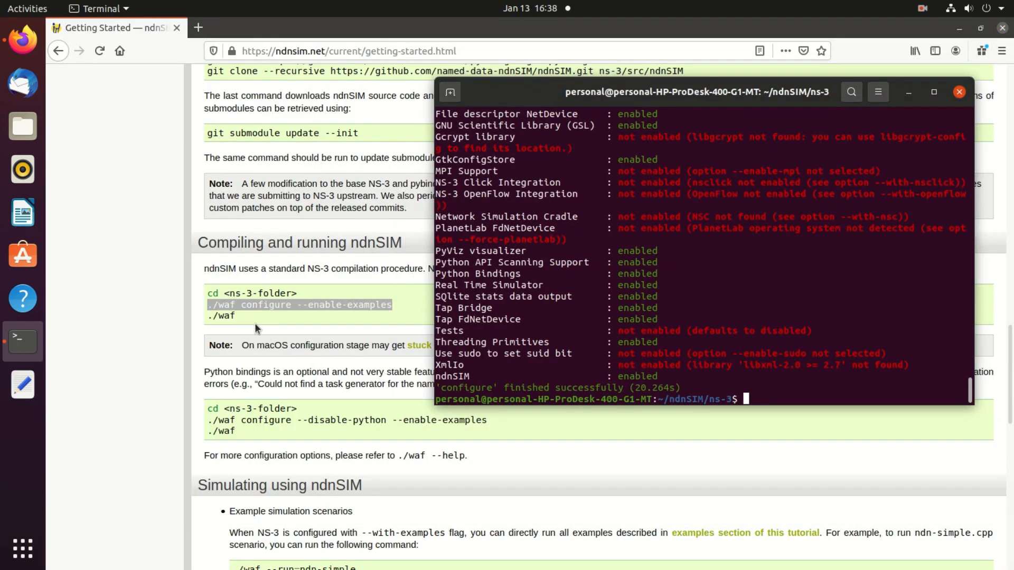
Run './waf' to compile ns-3 with ndnSIM until 'build' finishes successfully.
right_click(220, 316)
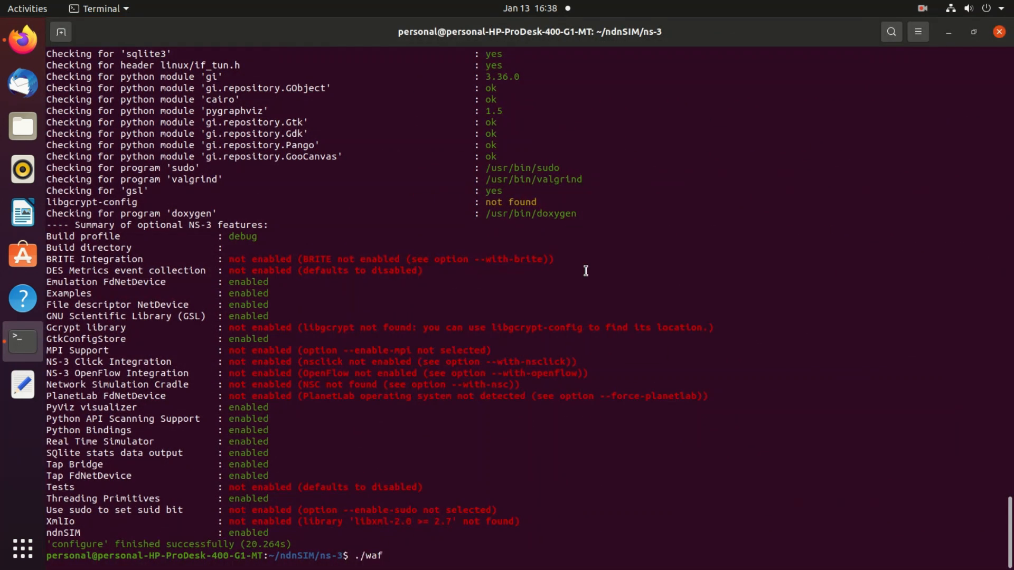
key("Return")
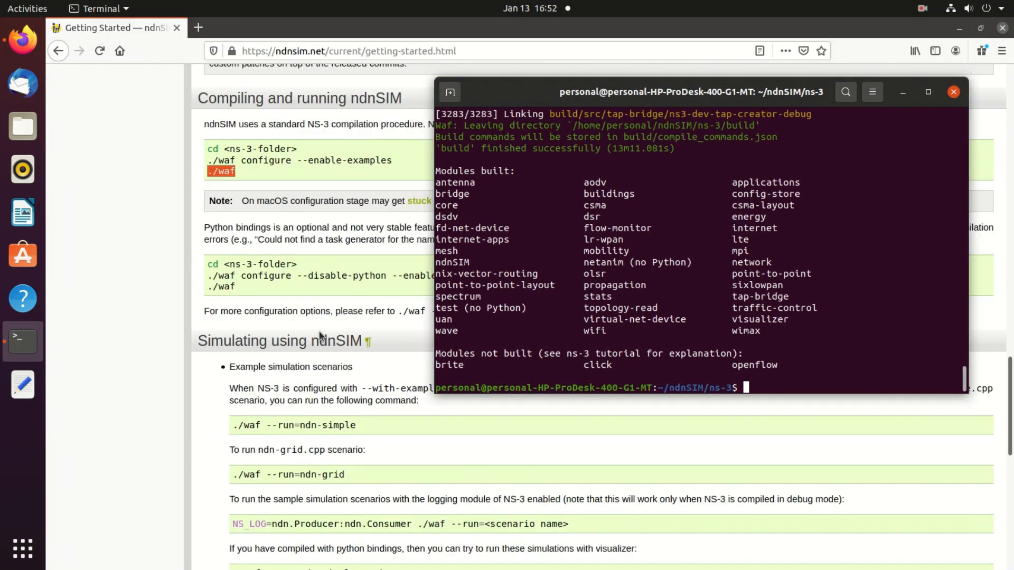
scroll("down", 3)
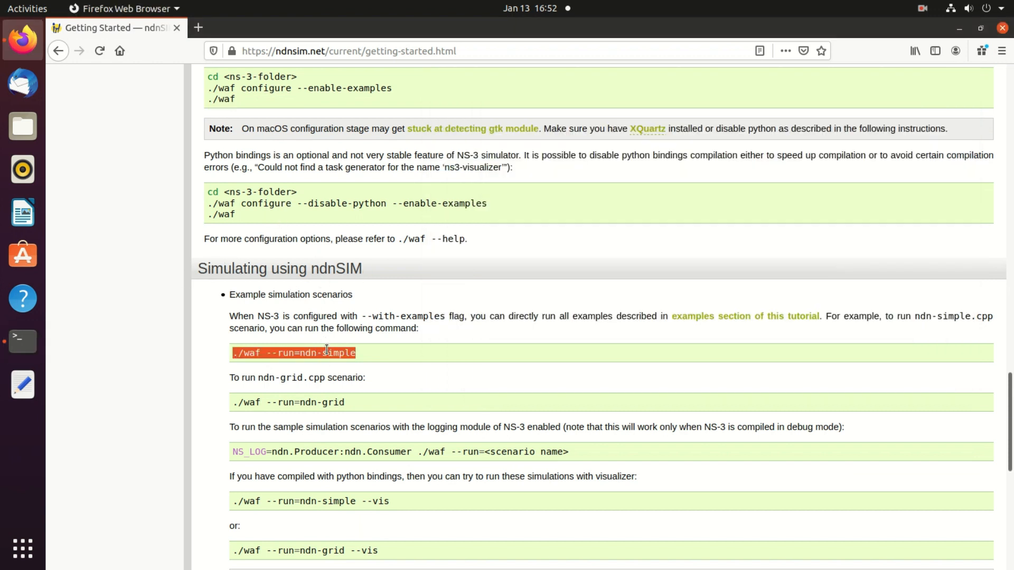
mouse_move(325, 356)
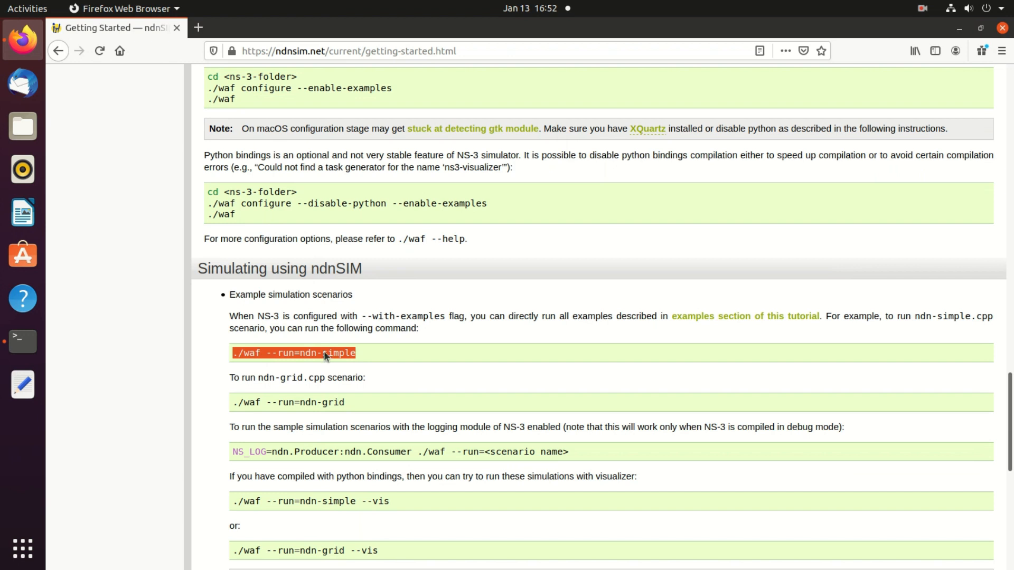
mouse_move(27, 349)
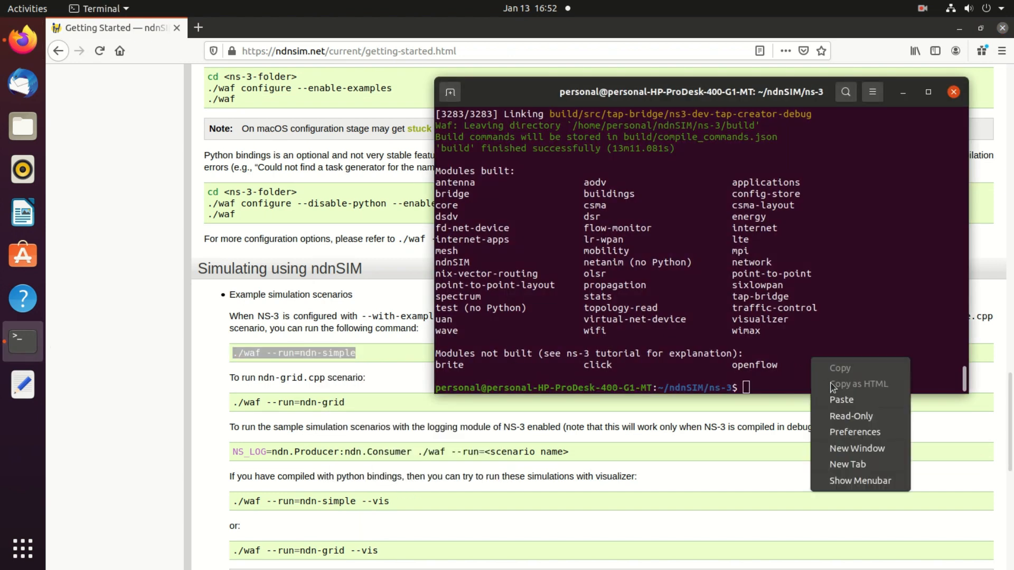
Run './waf --run=ndn-simple', then rerun it with --vis to open PyViz.
left_click(841, 400)
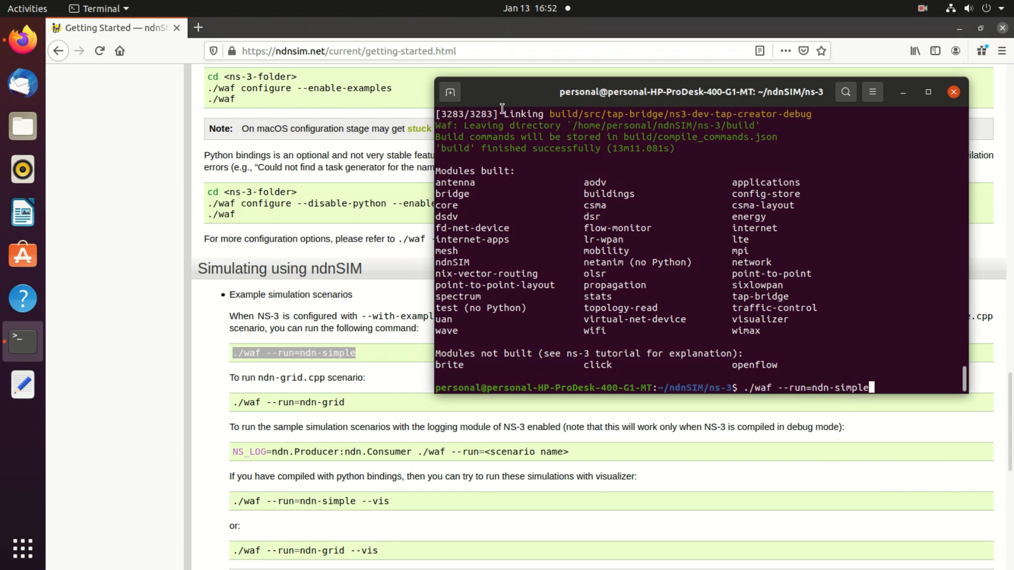
left_click(927, 92)
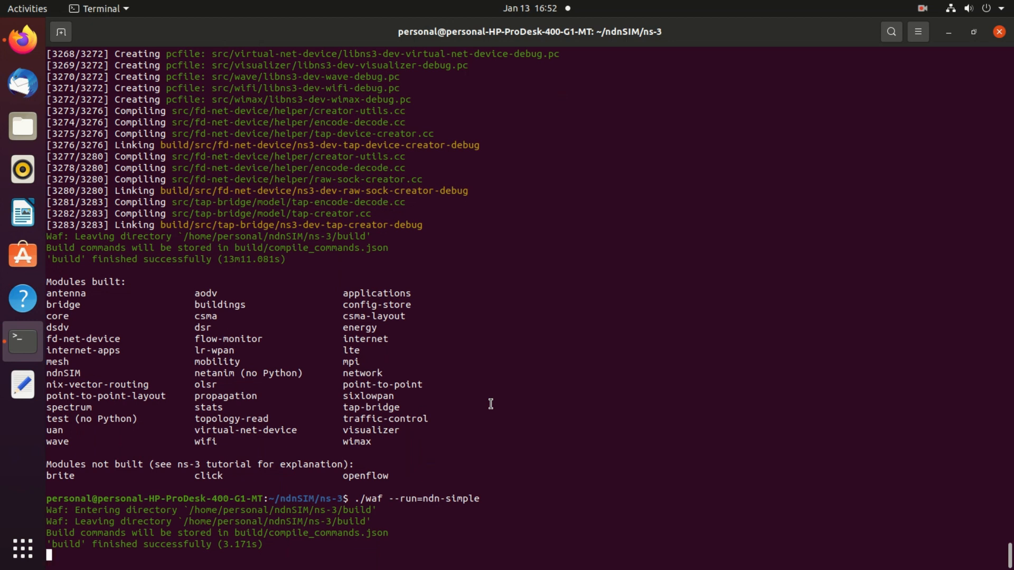
mouse_move(95, 540)
type("./waf --run=ndn-simple")
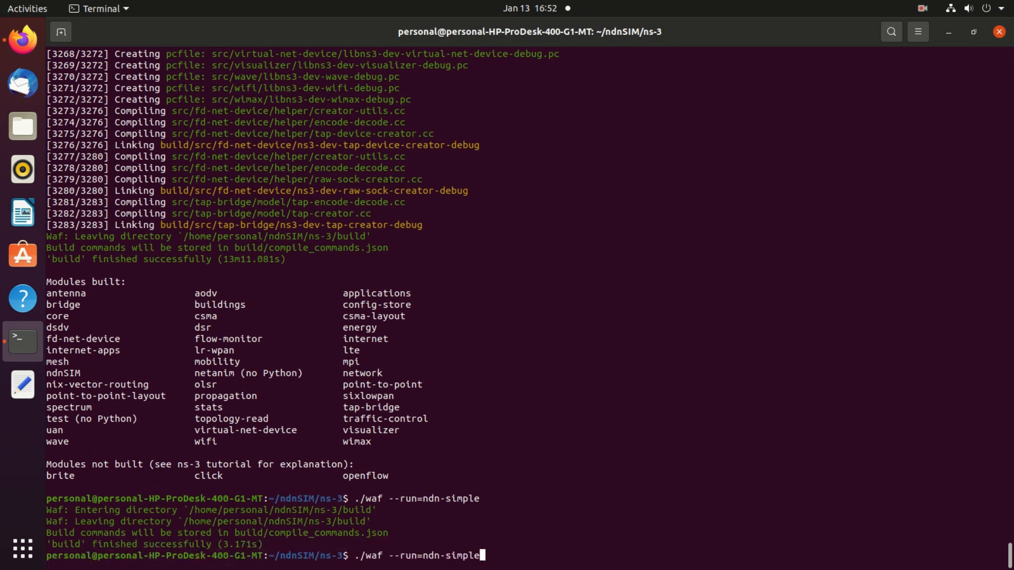
mouse_move(481, 555)
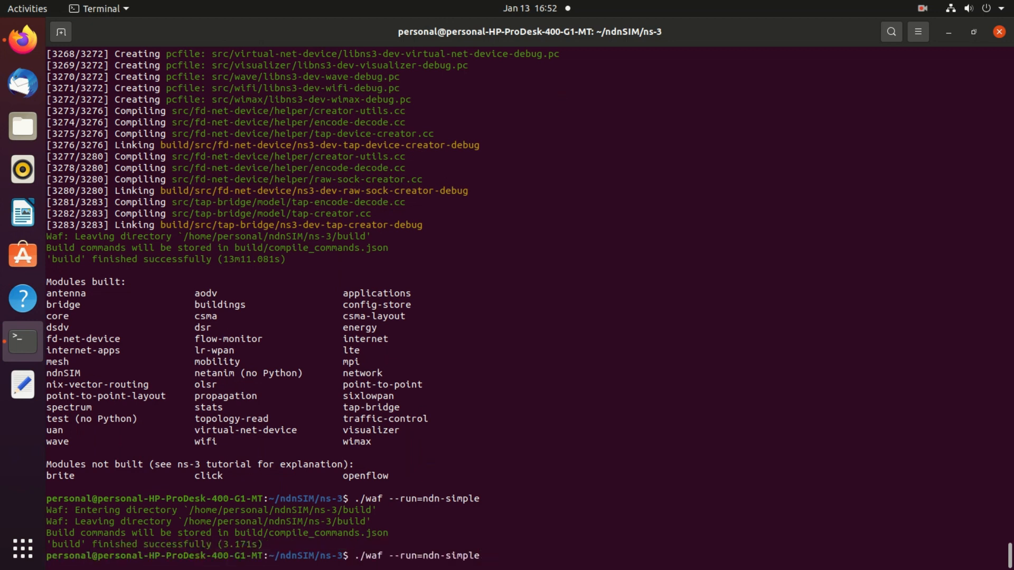
type("--vis")
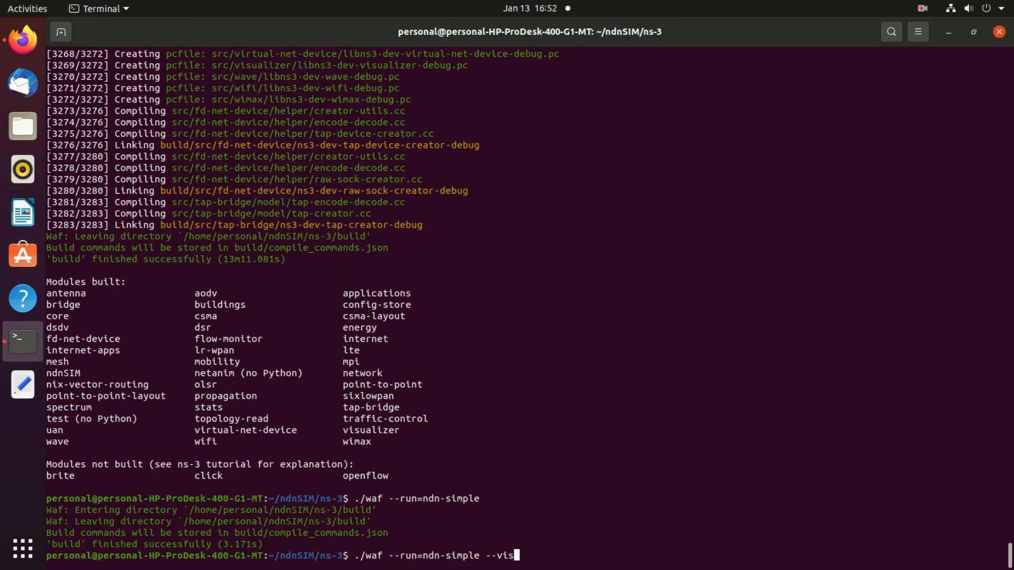
key("Return")
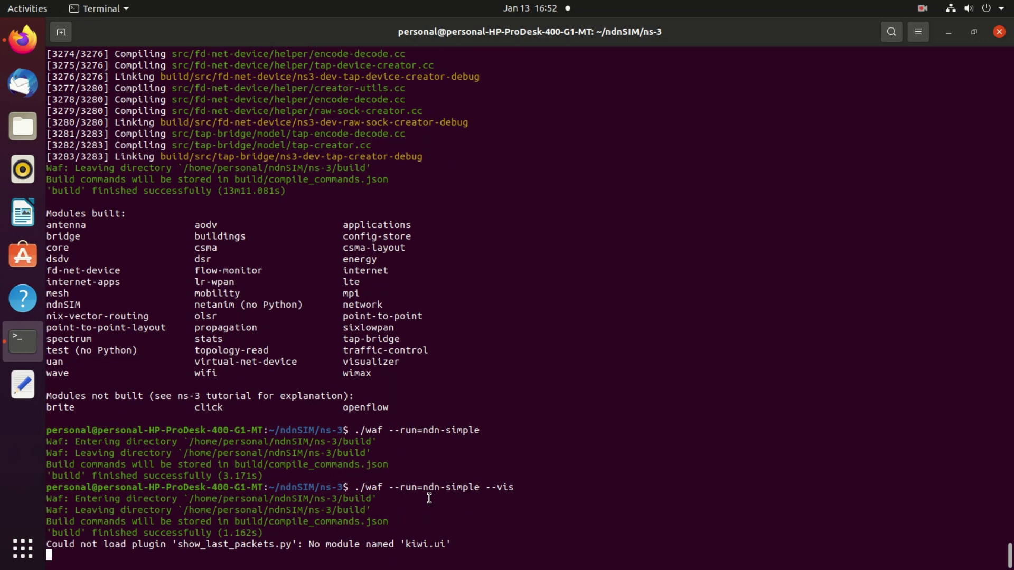
scroll("down", 3)
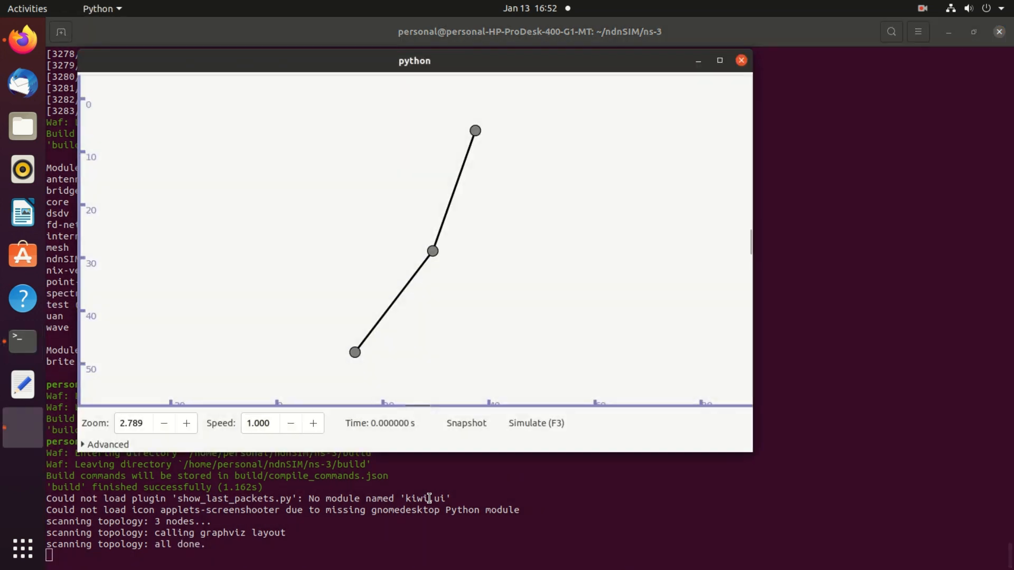
mouse_move(313, 67)
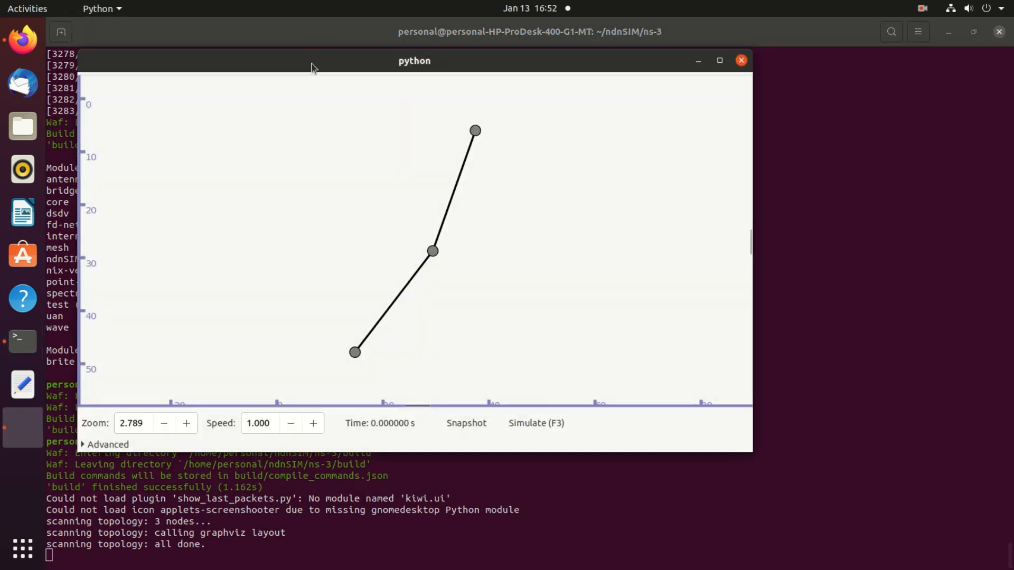
Maximize the PyViz window and start the ndn-simple simulation so both links show traffic.
left_click(719, 60)
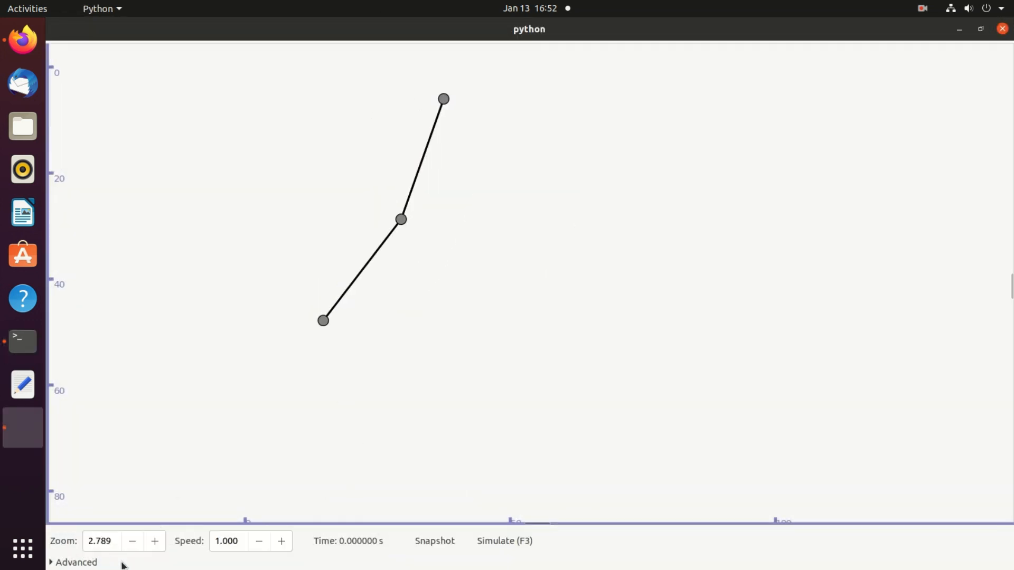
mouse_move(469, 552)
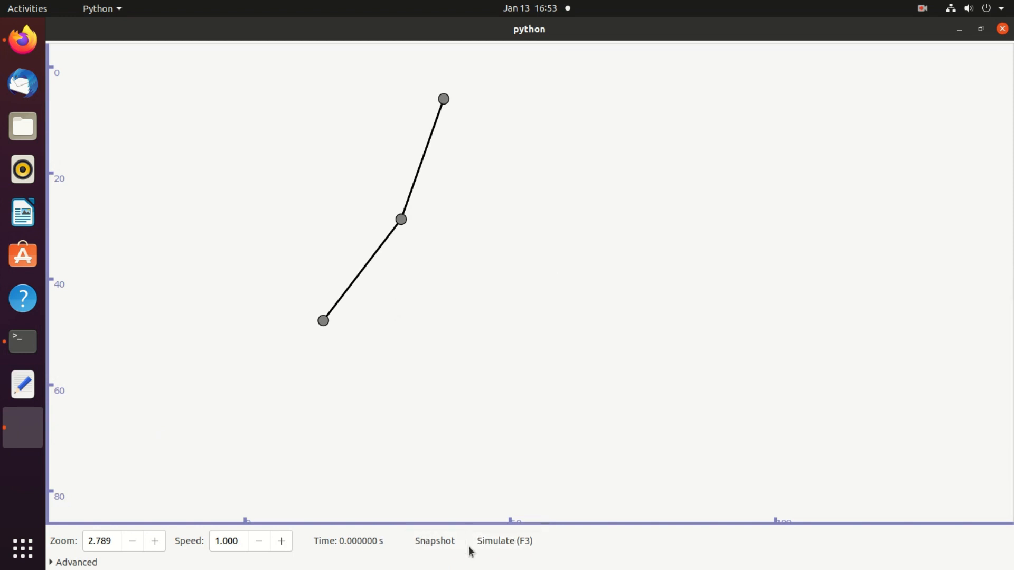
left_click(504, 541)
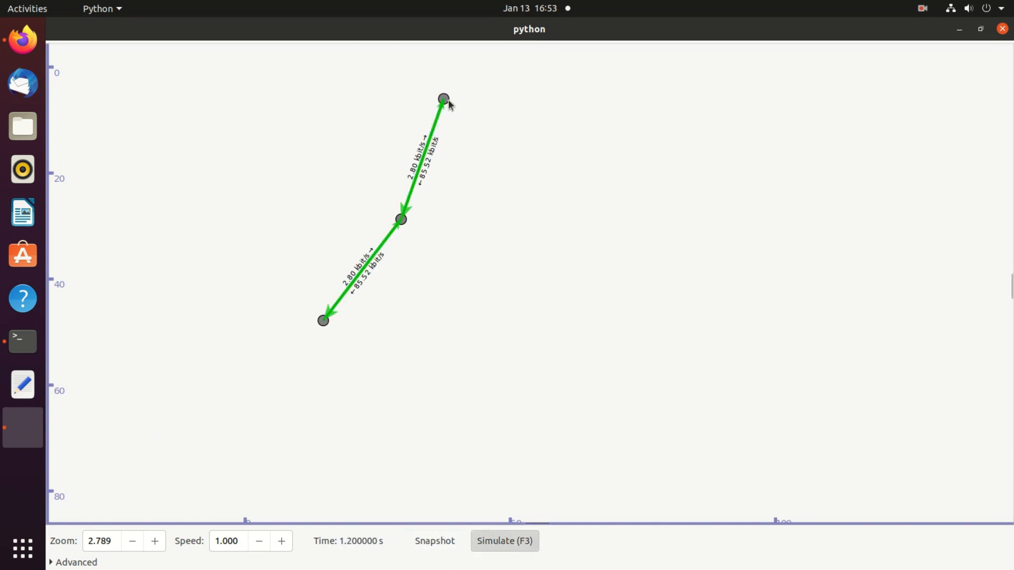